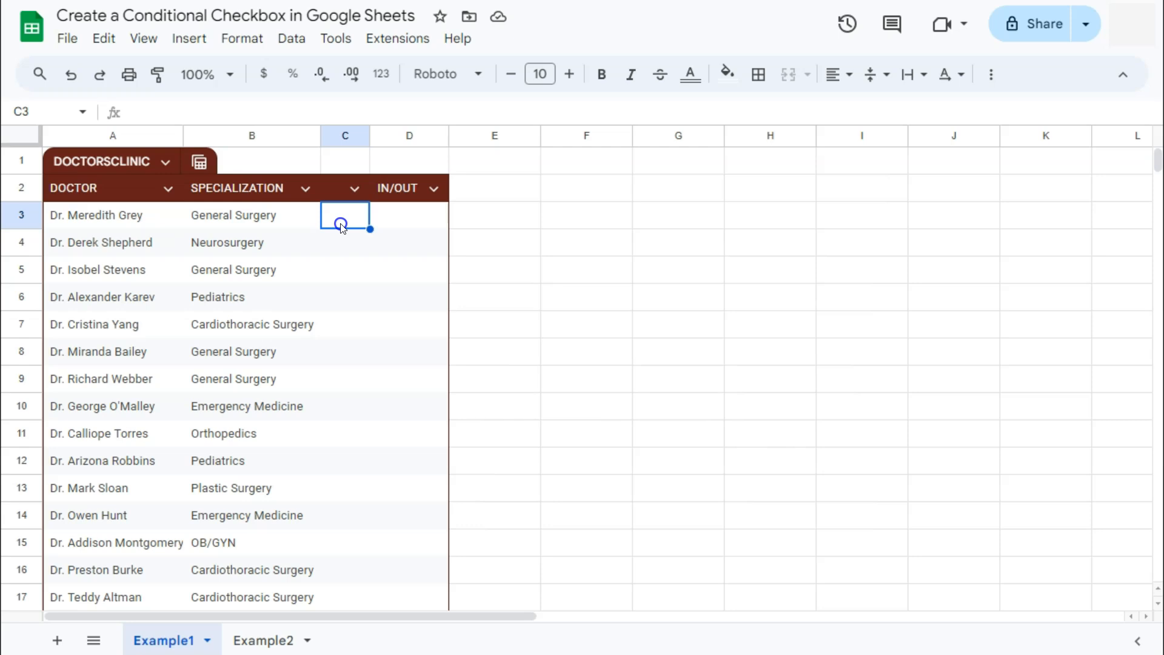
mouse_move(364, 225)
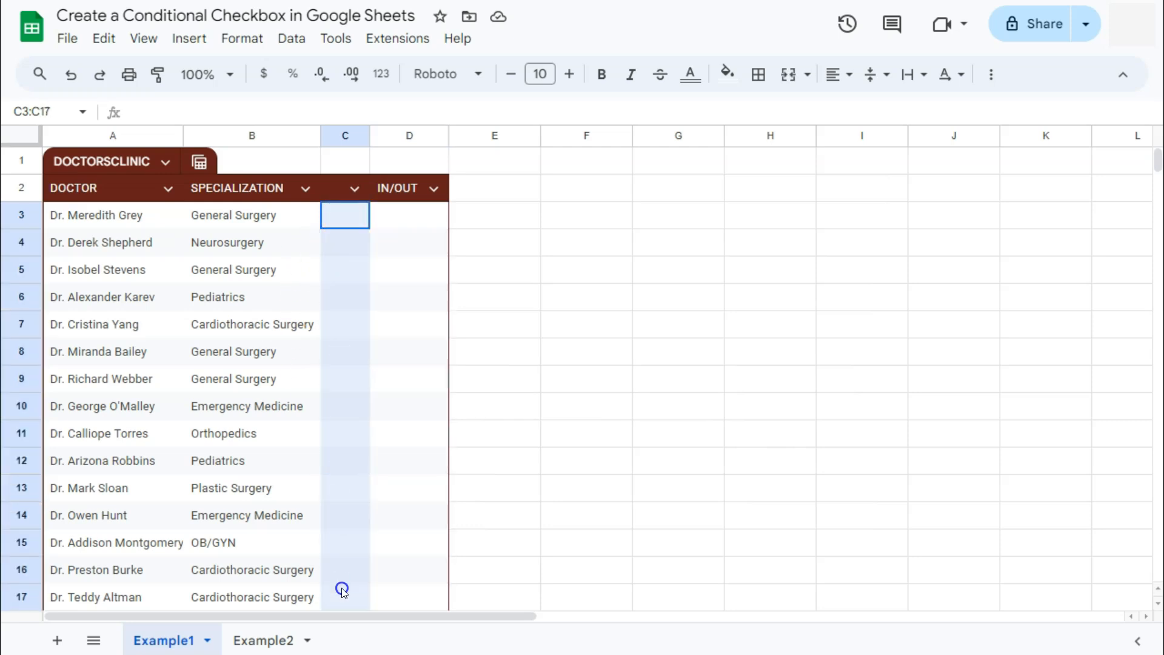
Step: Turn blank column C beside IN/OUT into checkboxes for all fifteen doctors and narrow it
left_click(410, 215)
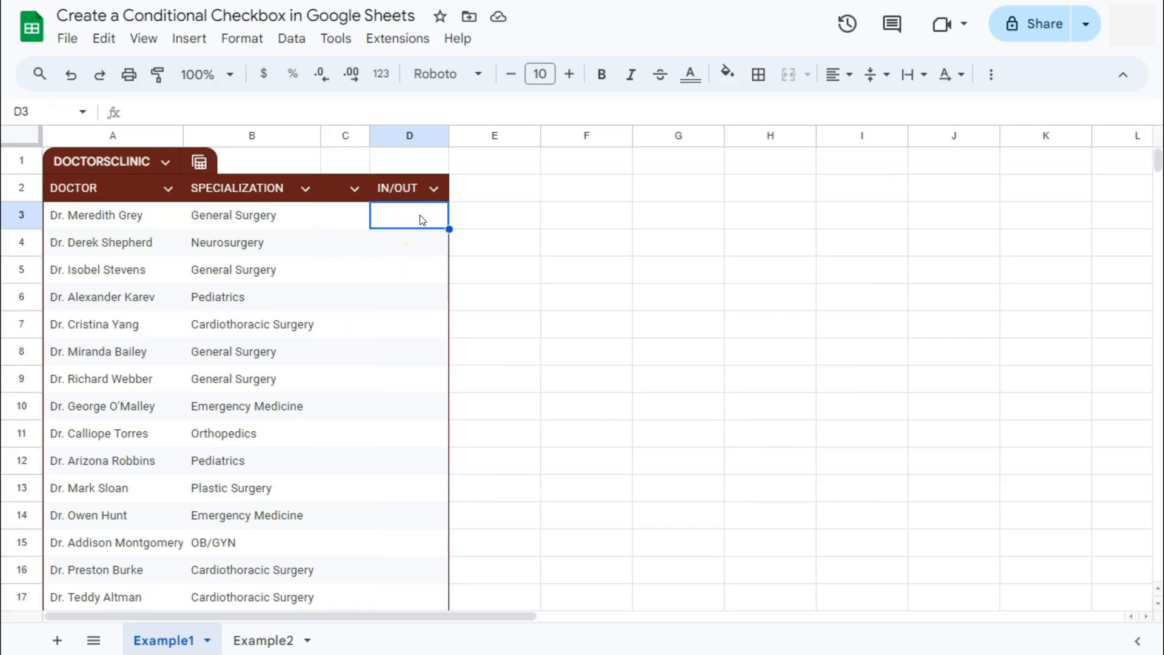
left_click_drag(409, 216, 410, 596)
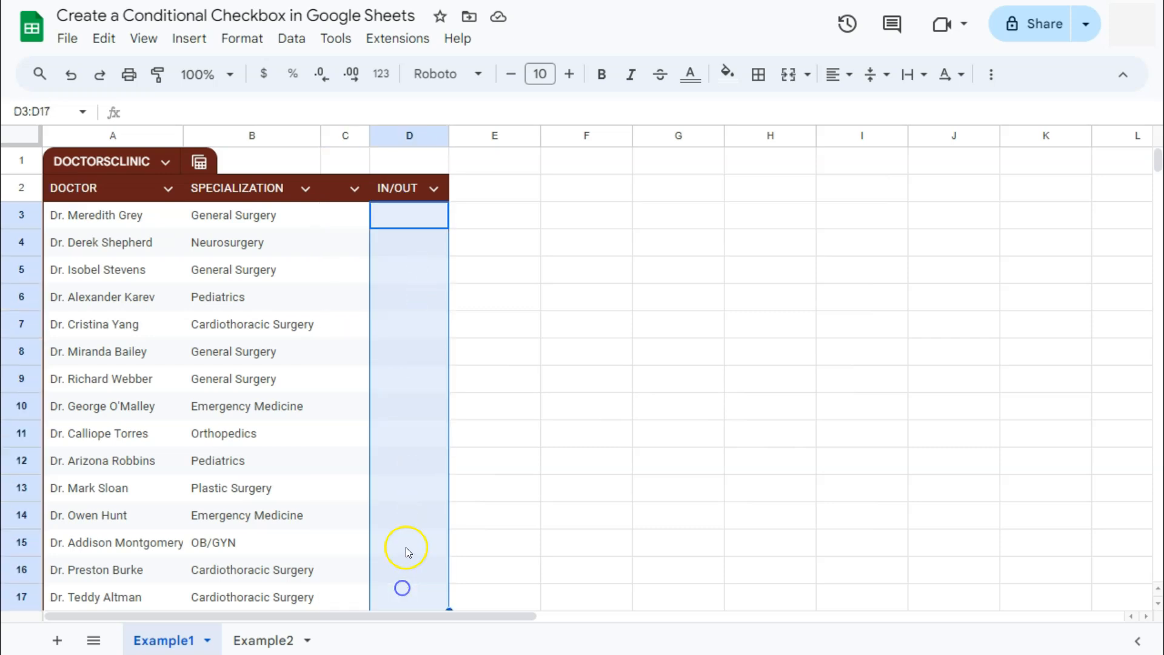
mouse_move(410, 416)
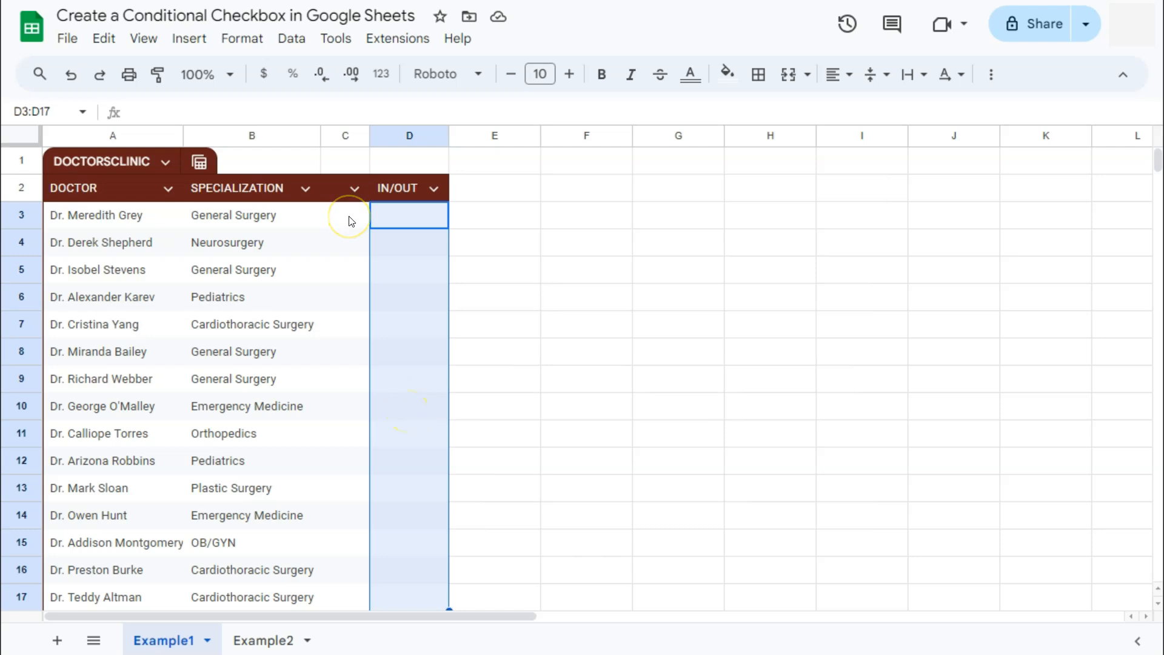
mouse_move(353, 215)
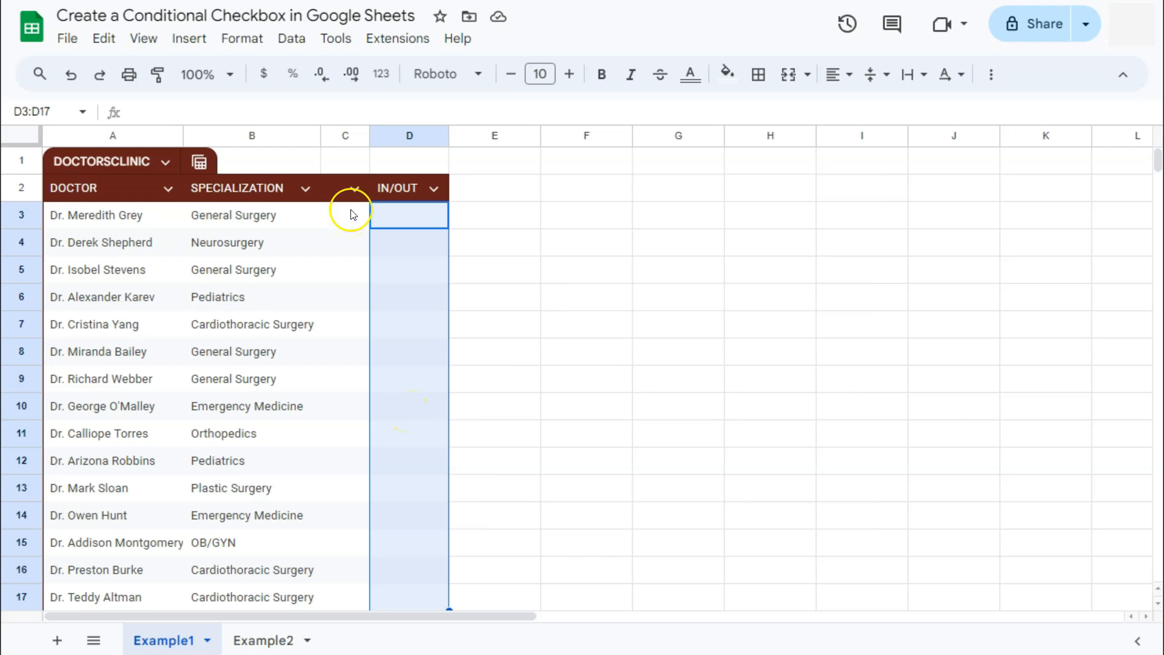
left_click(356, 188)
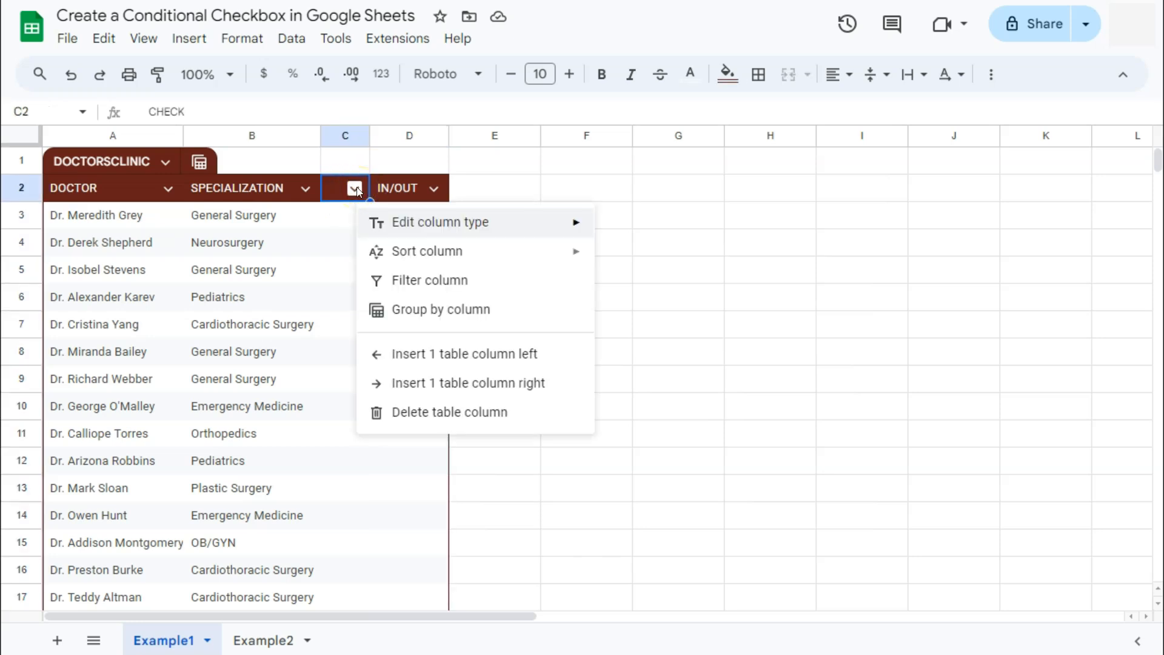
mouse_move(412, 341)
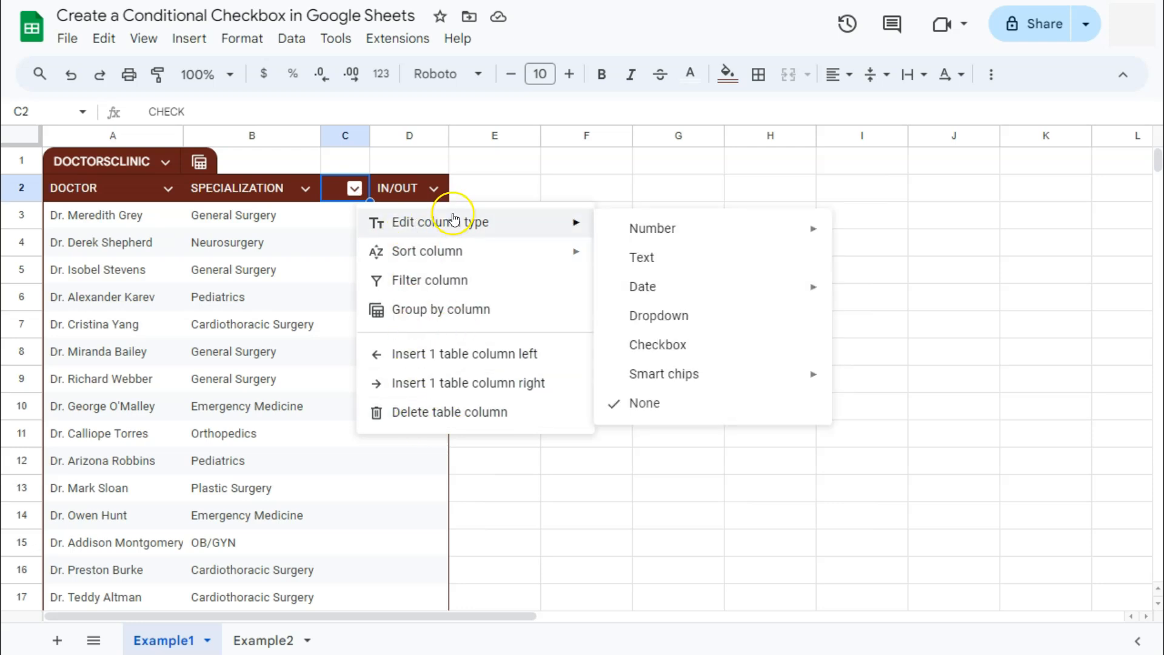
mouse_move(627, 229)
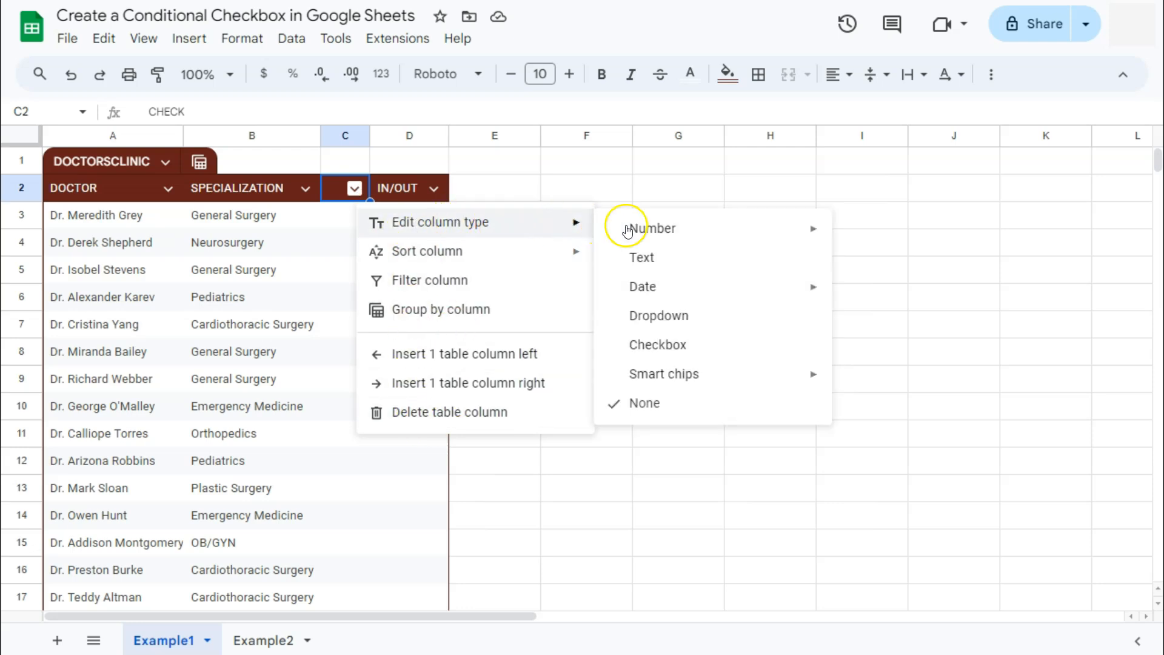
mouse_move(658, 345)
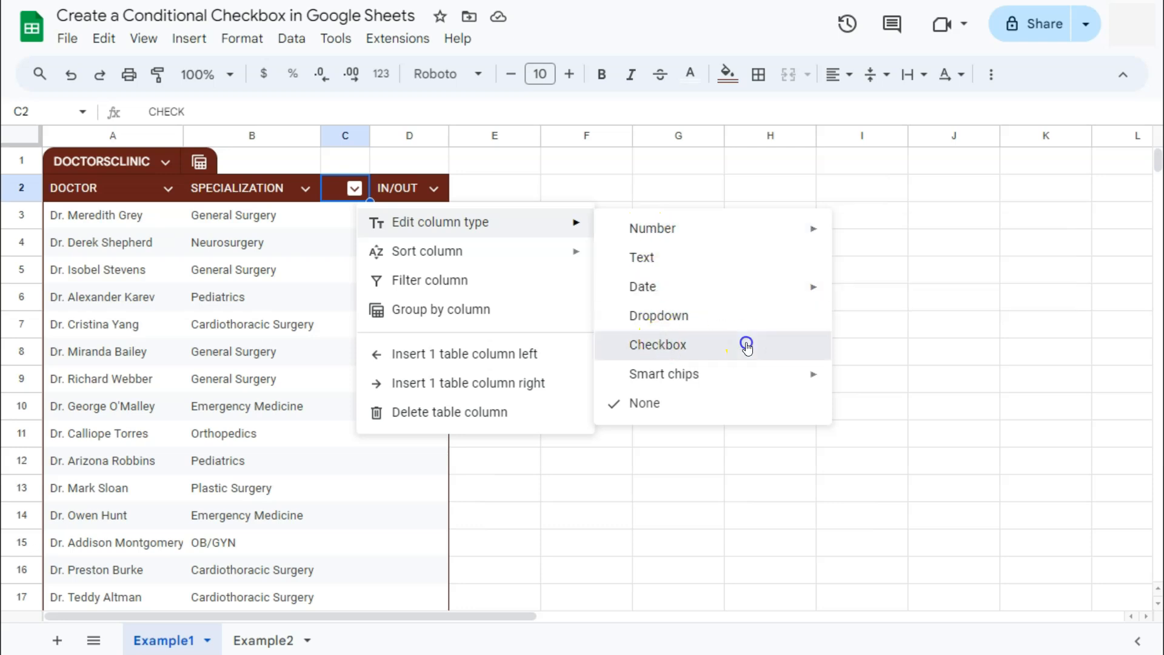
left_click(656, 344)
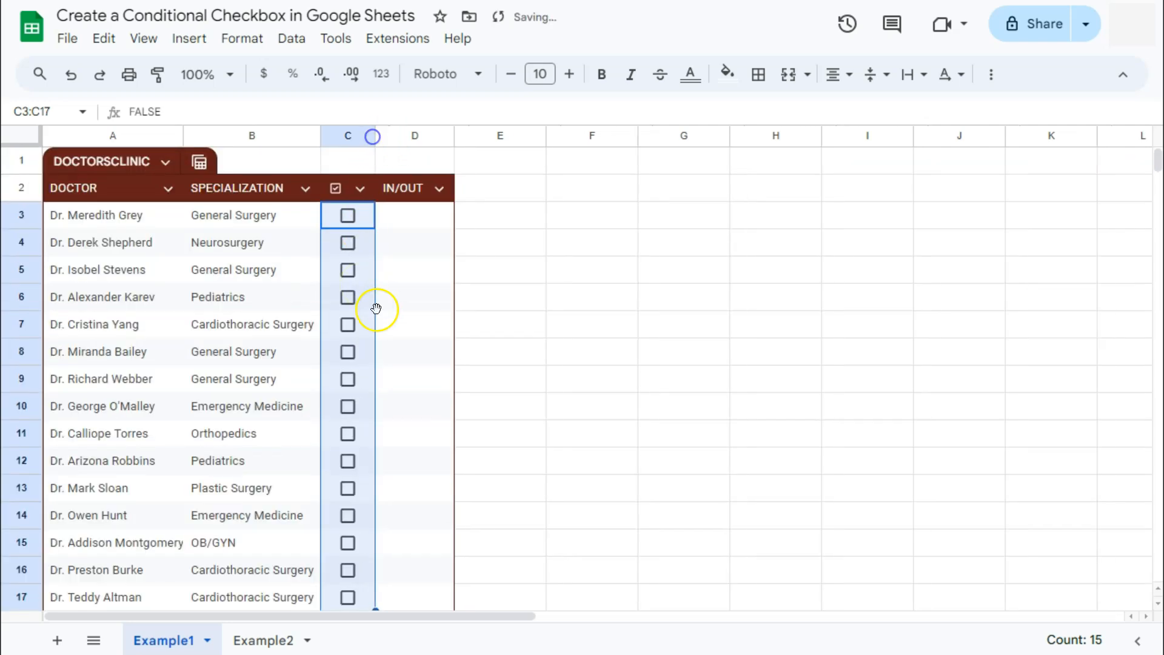
left_click_drag(375, 136, 370, 135)
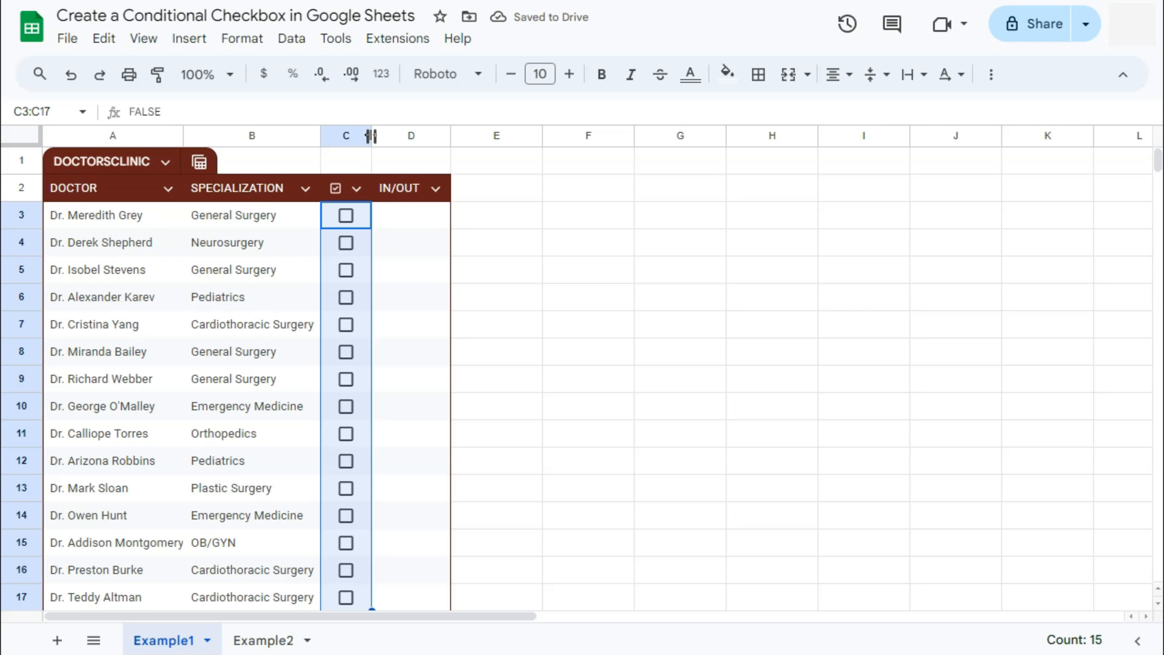
Step: Begin entering =IF(C3=TRUE, "IN", "OUT") in cell D3
left_click(410, 216)
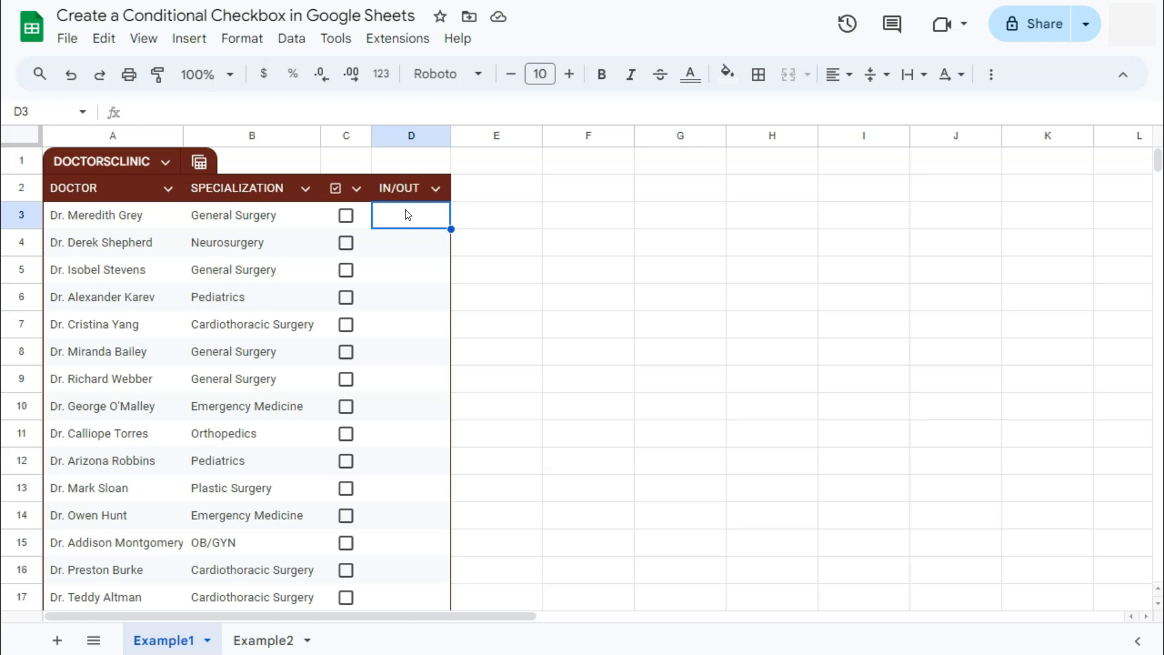
mouse_move(361, 220)
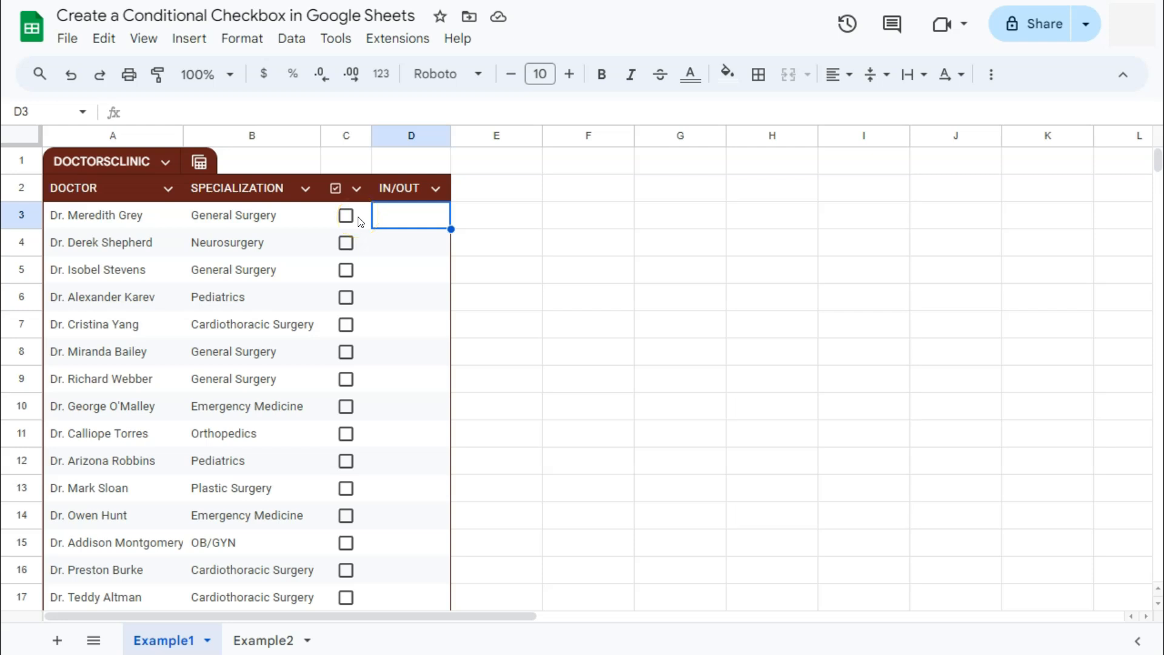
double_click(411, 216)
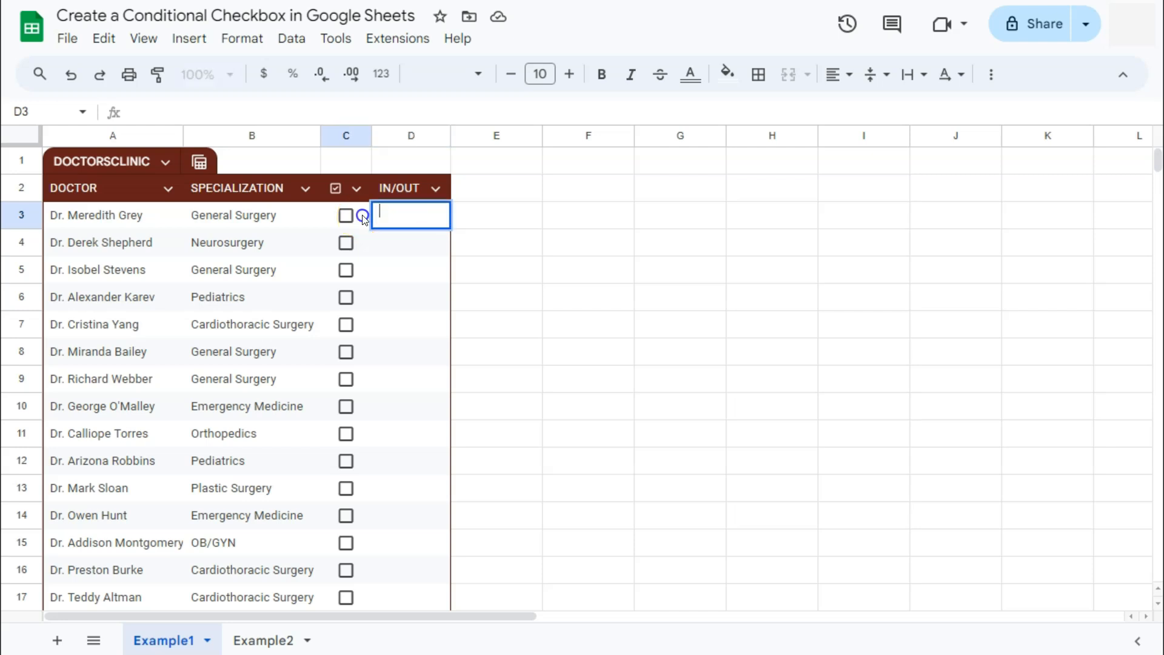
type("=")
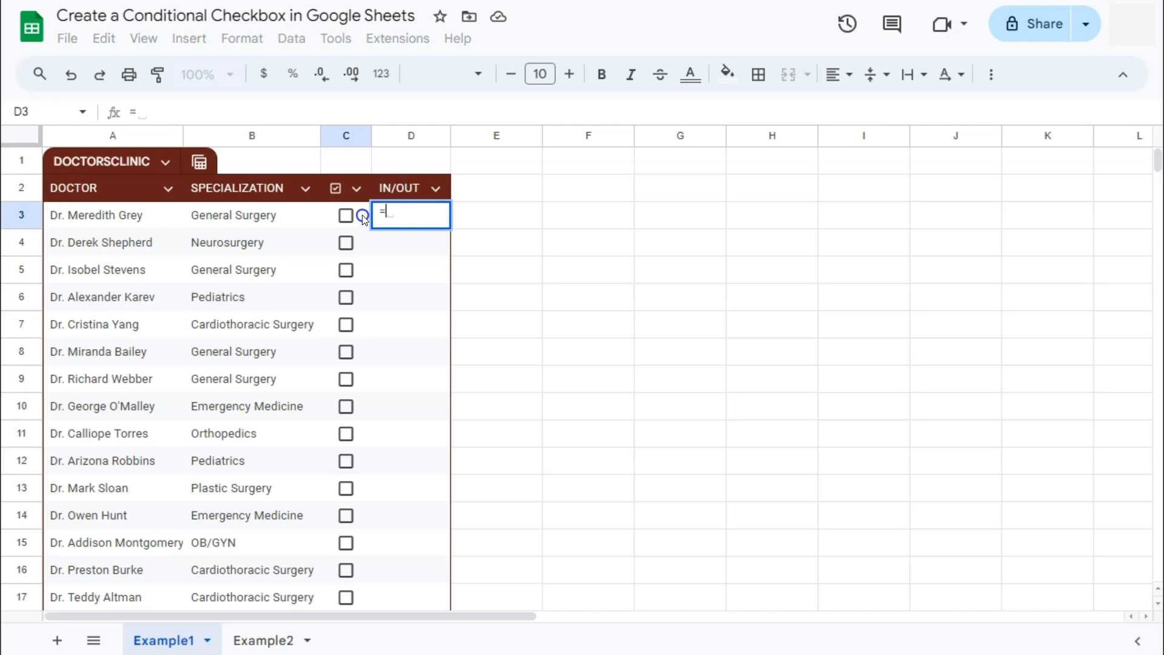
type("IF")
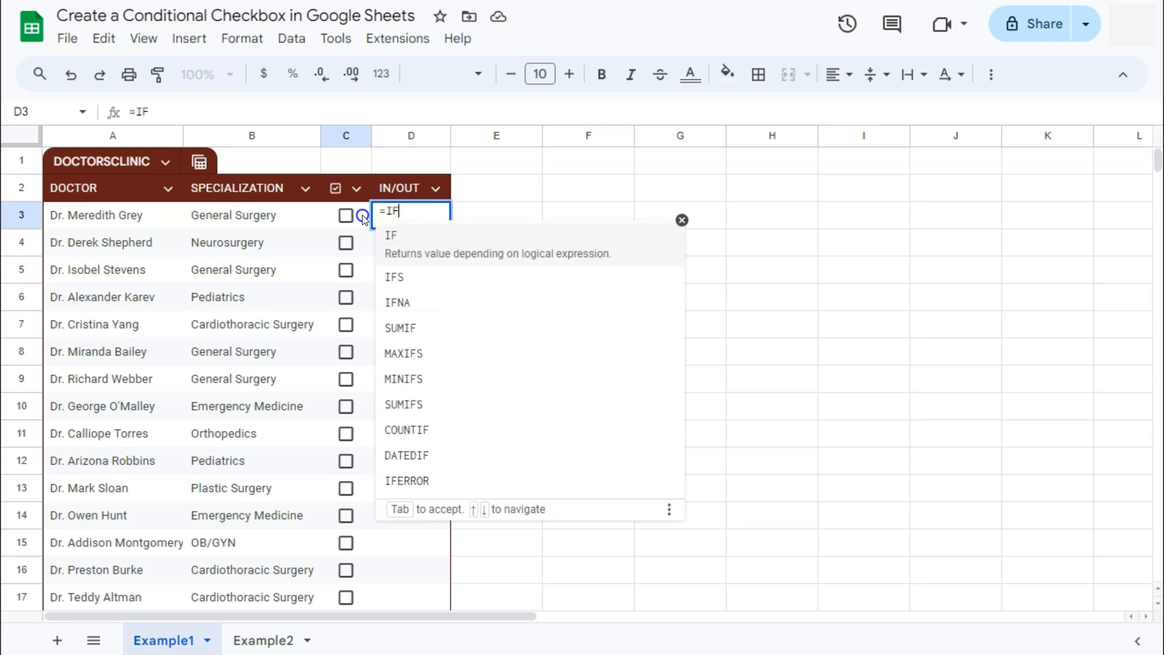
type("(")
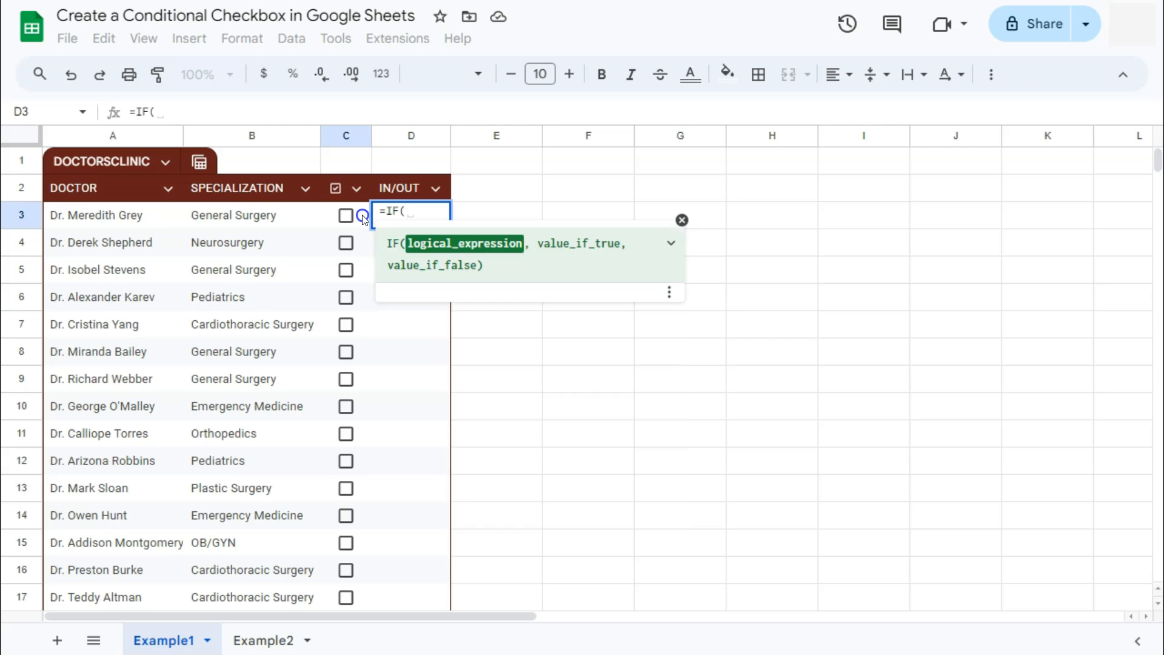
type("C3")
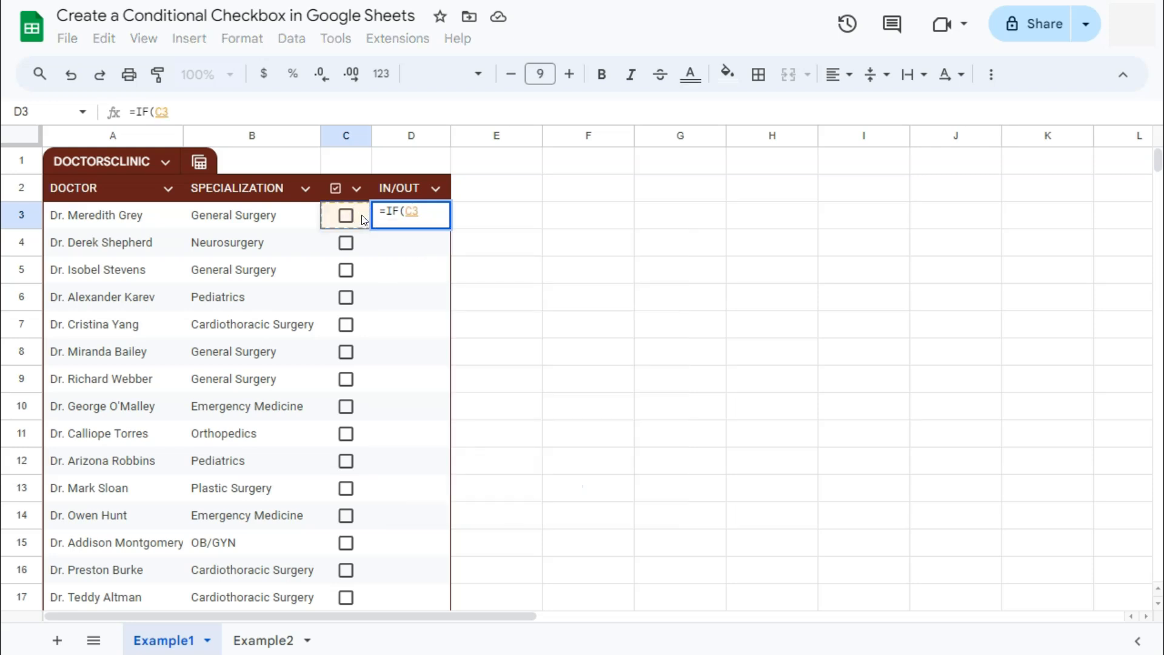
type("=TRUE")
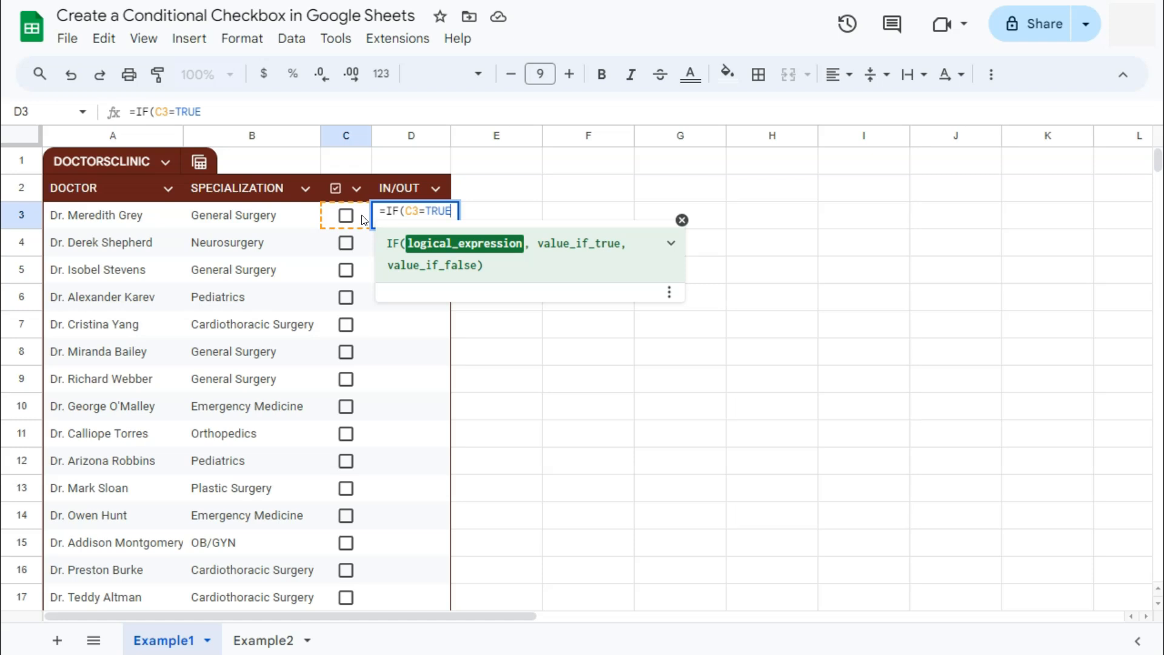
type(",")
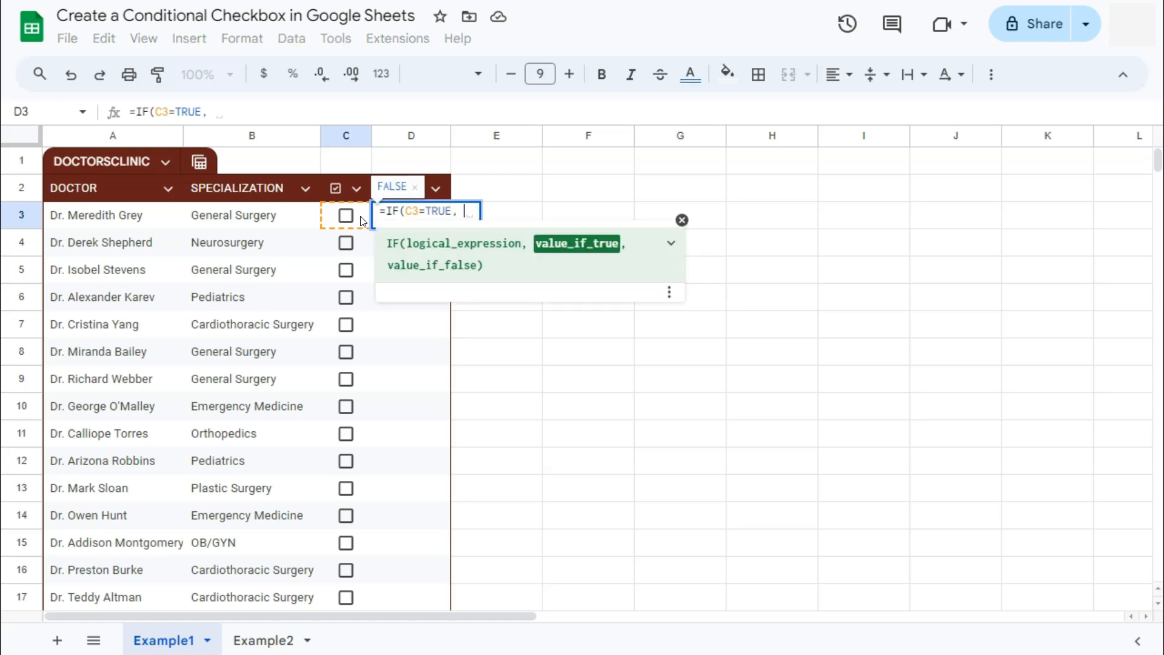
type("\"IN\"")
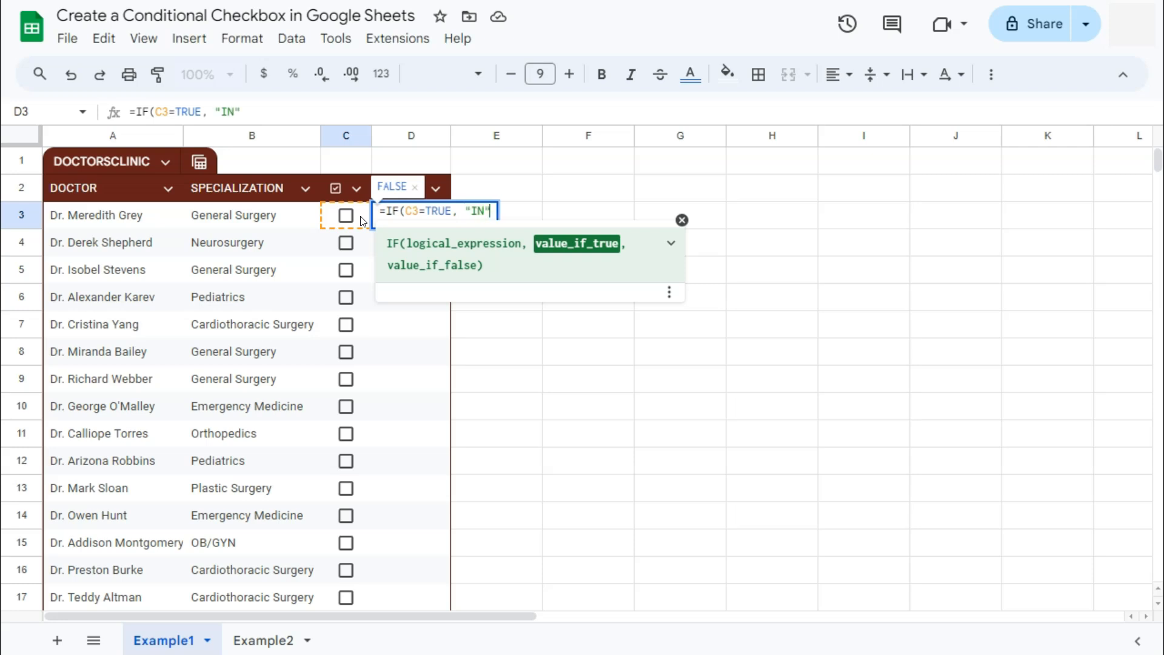
type(", \"")
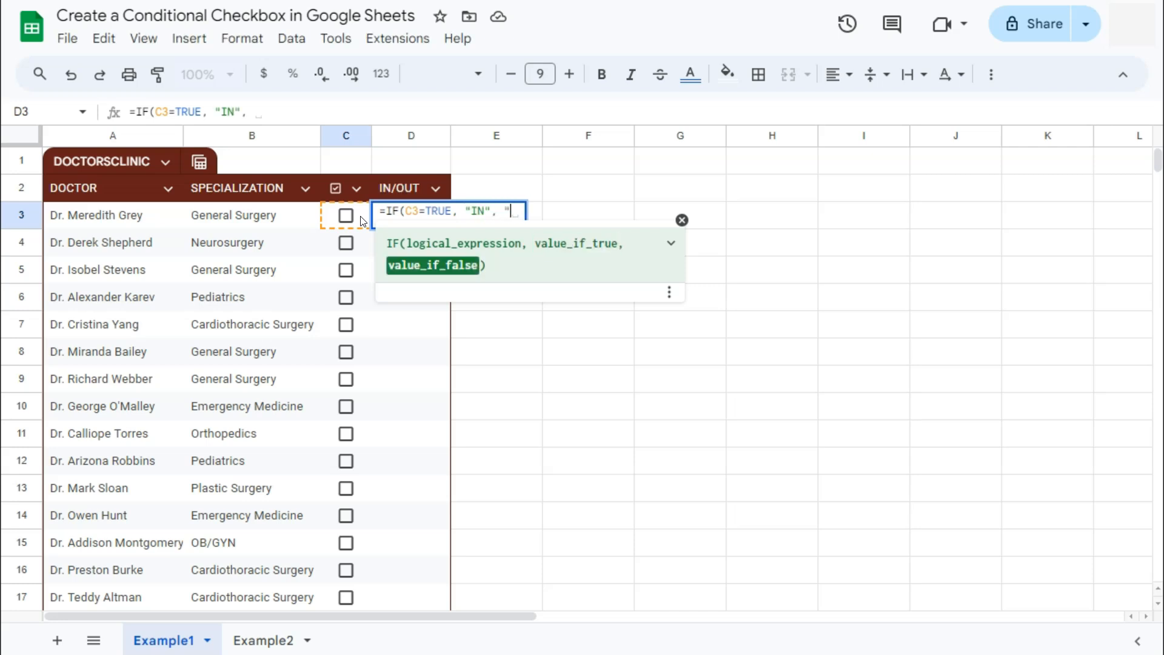
Step: Finish the IN/OUT formula in D3 and autofill it down the doctors column
type("OUT")
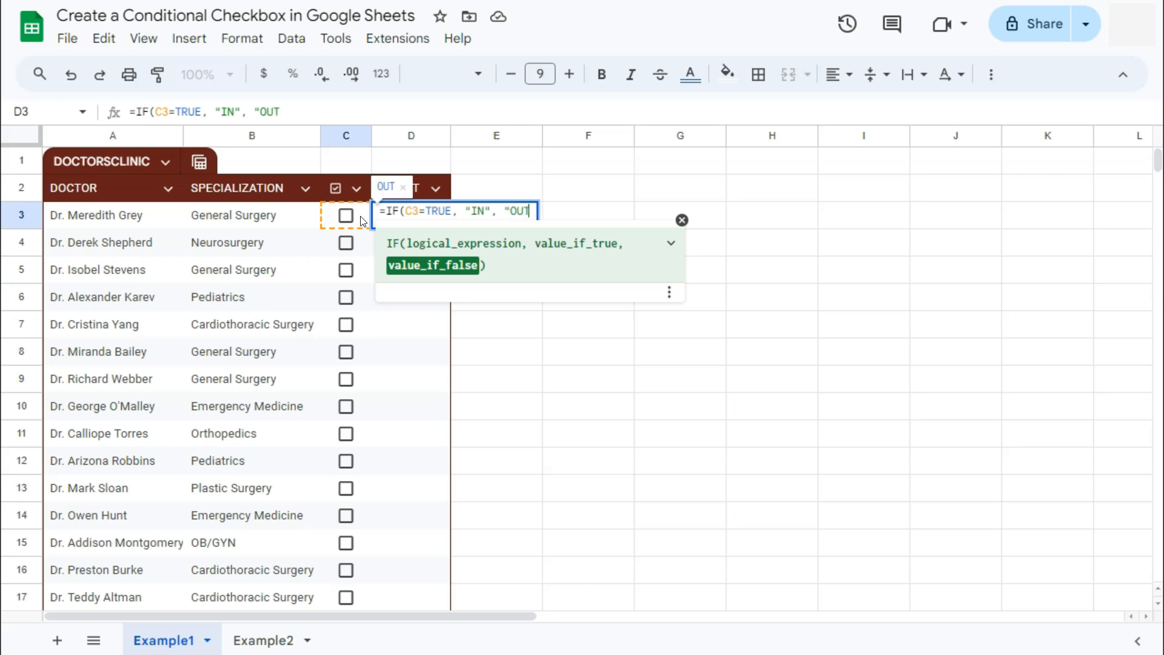
type("\")")
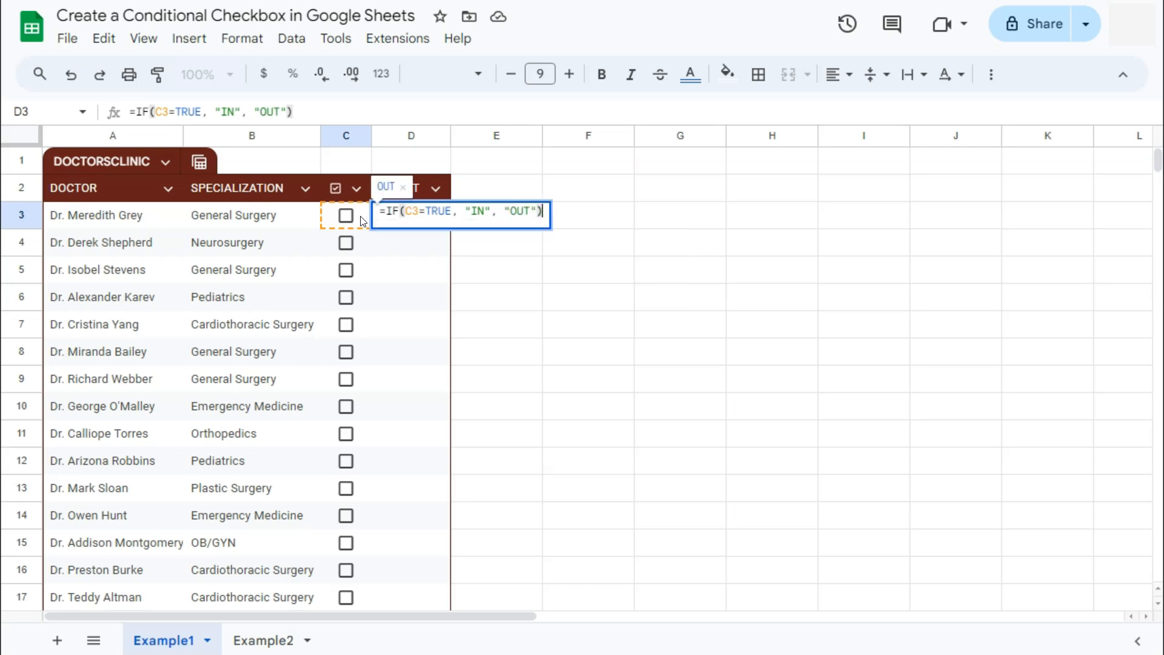
key("enter")
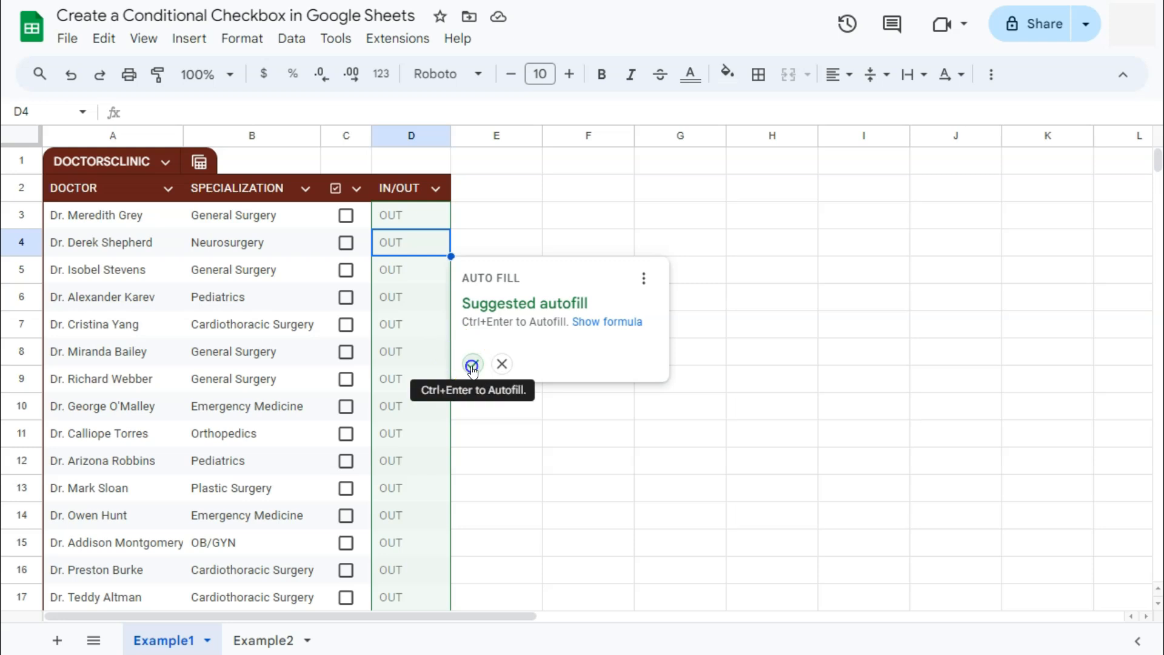
left_click(473, 364)
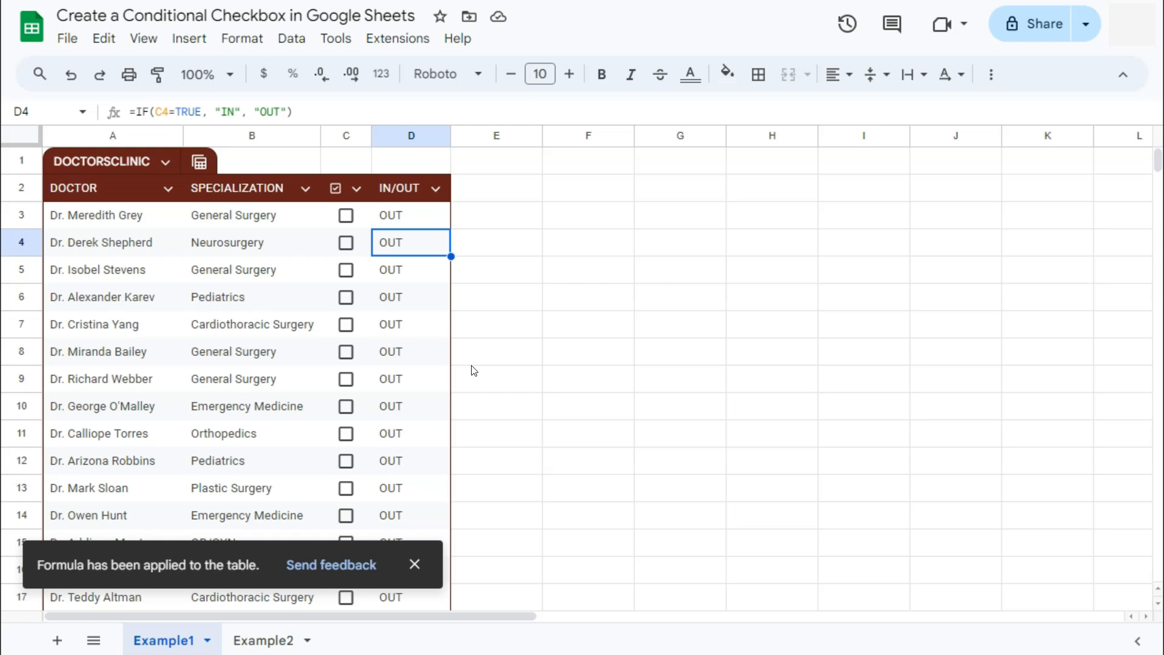
Step: Tick several doctors' checkboxes, including row 10, so they show IN
left_click(414, 564)
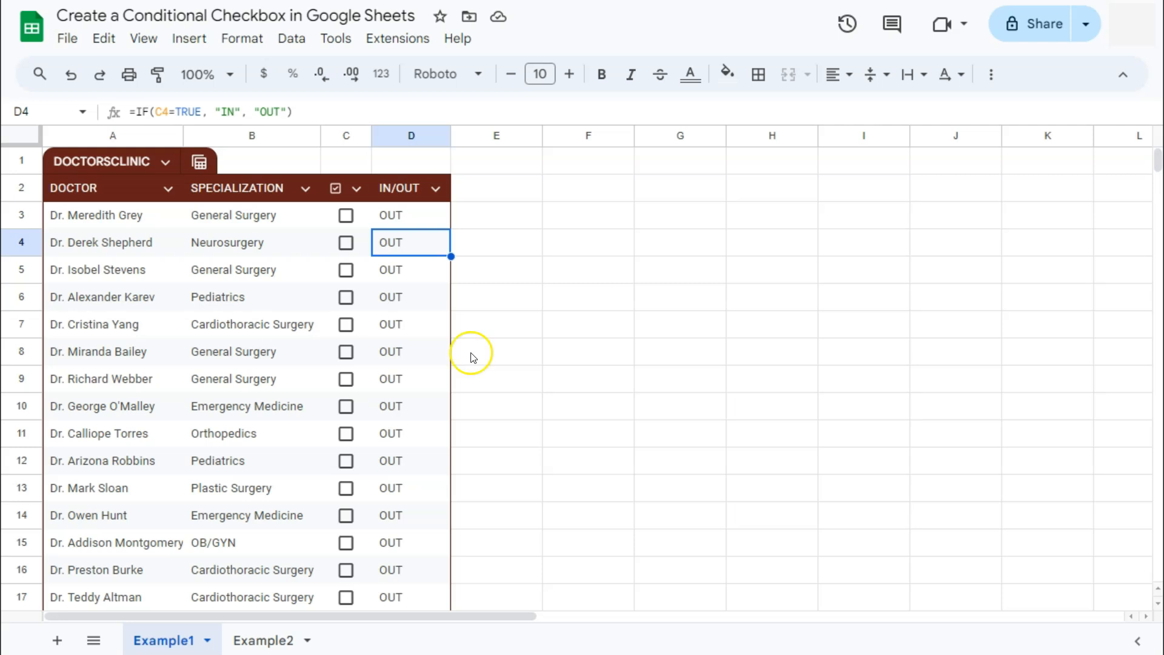
left_click(345, 242)
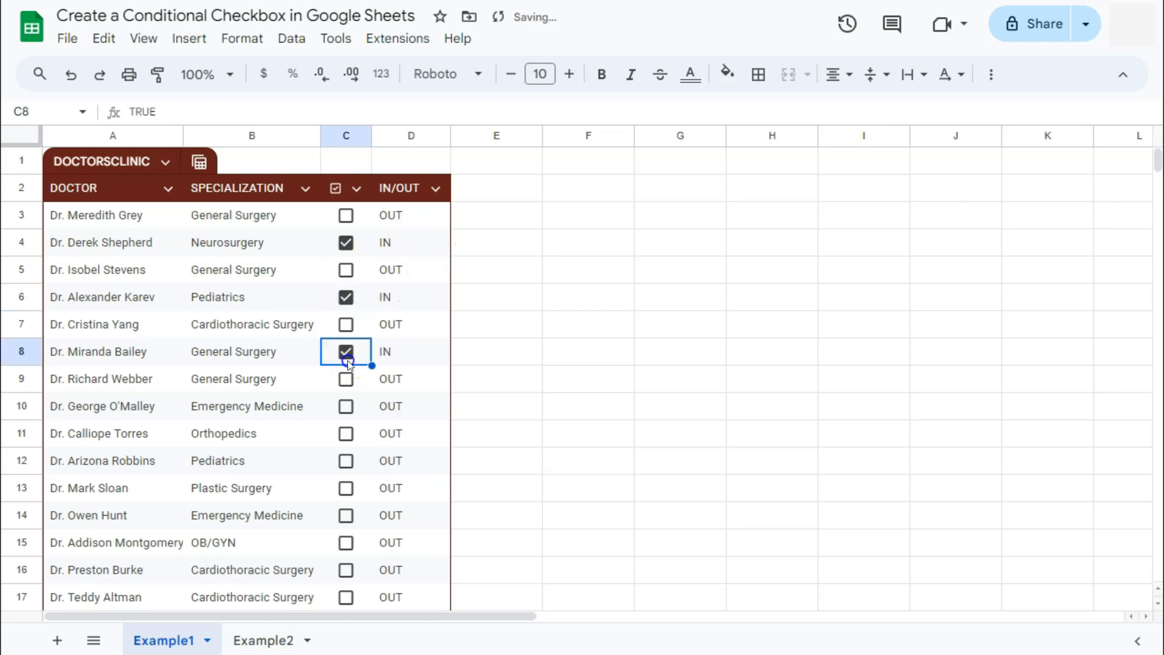
left_click(345, 406)
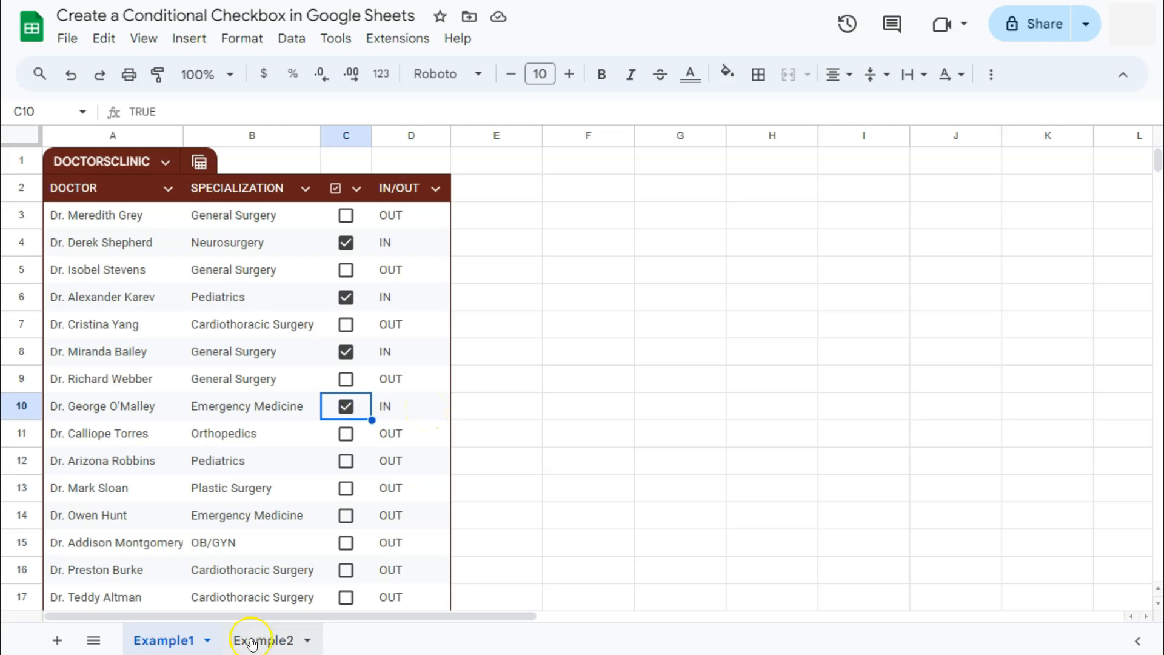
Step: Go to the Example2 sheet and open the PurchaseOrders Box column options
left_click(263, 641)
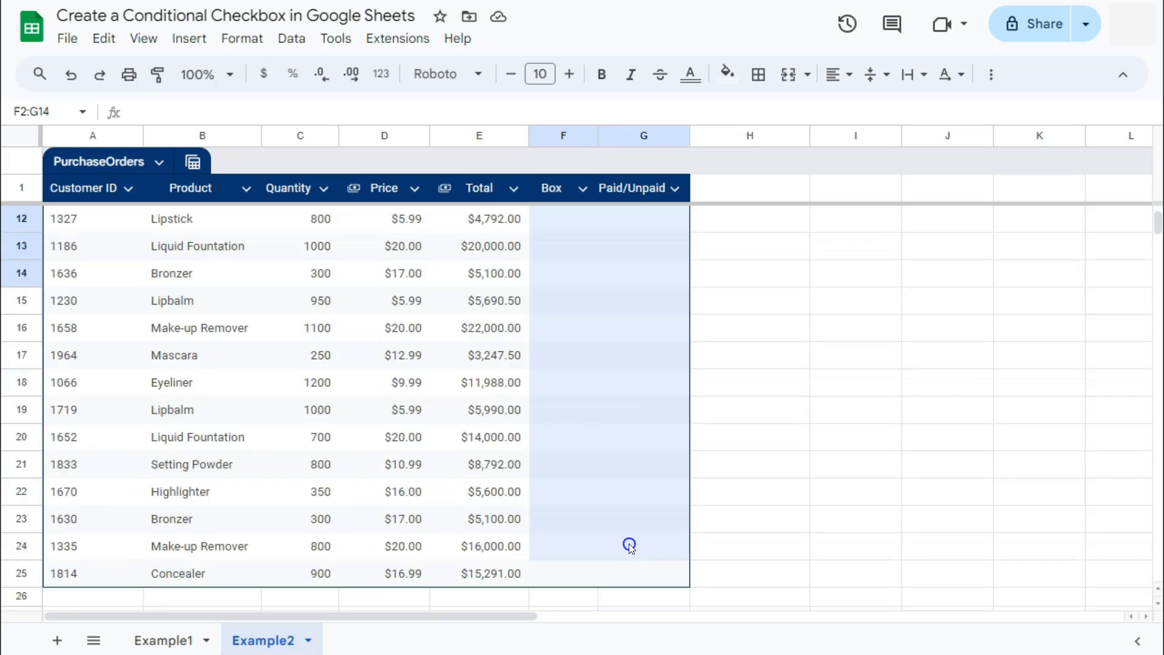
left_click(628, 219)
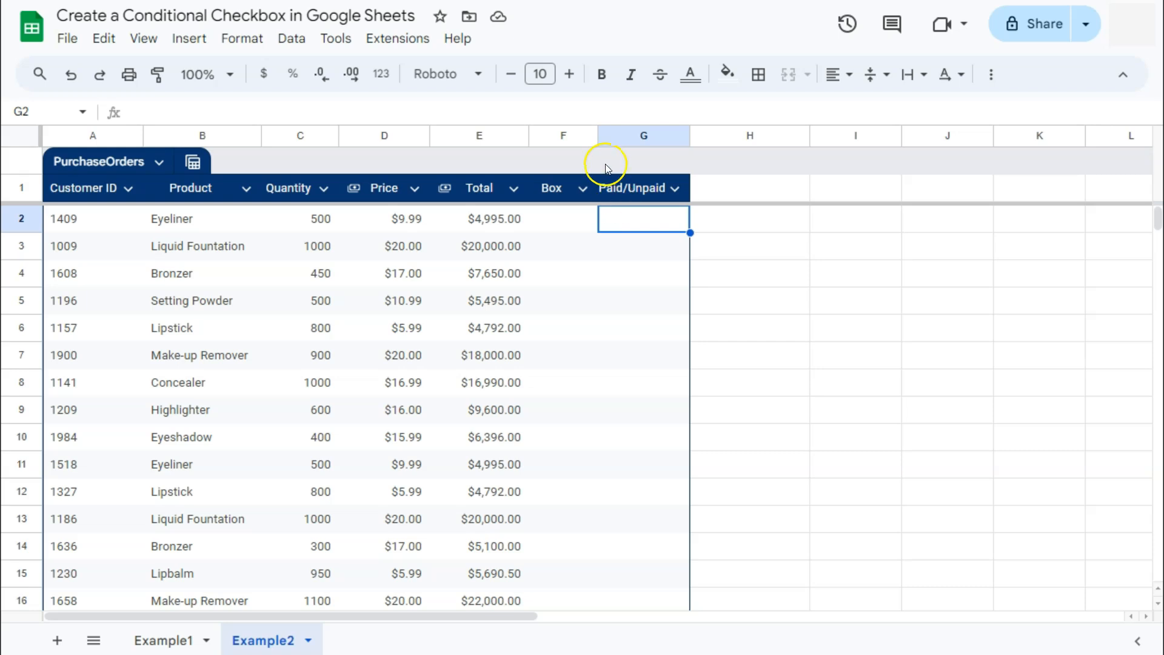
left_click(583, 188)
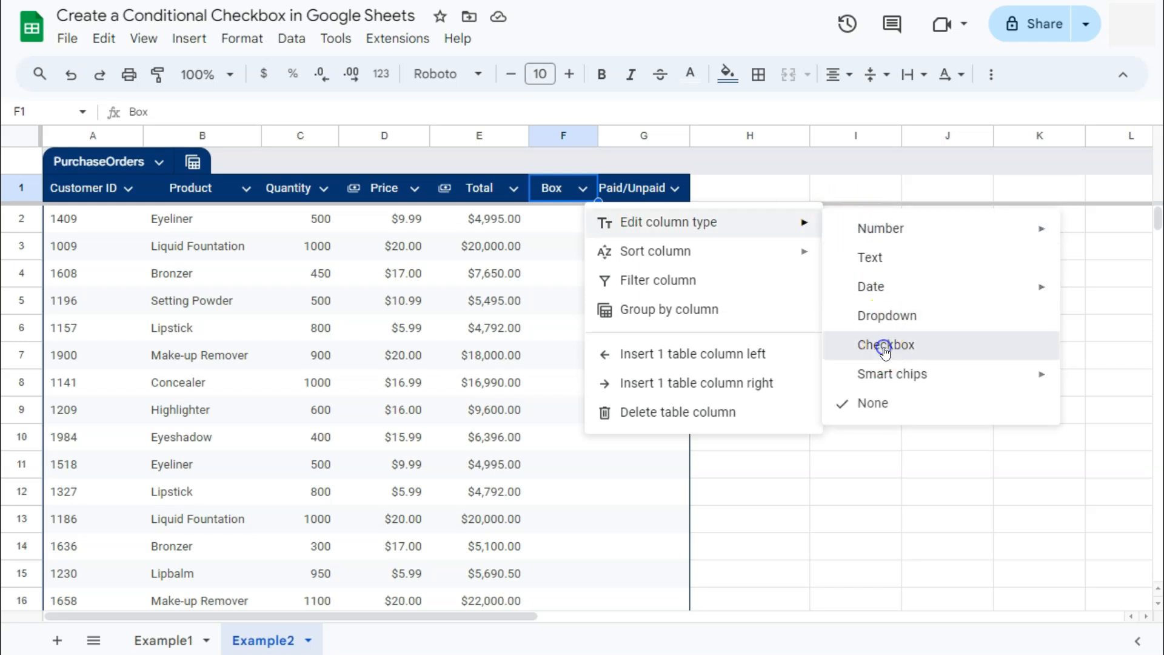
Step: Set the Box column type to Checkbox
left_click(885, 345)
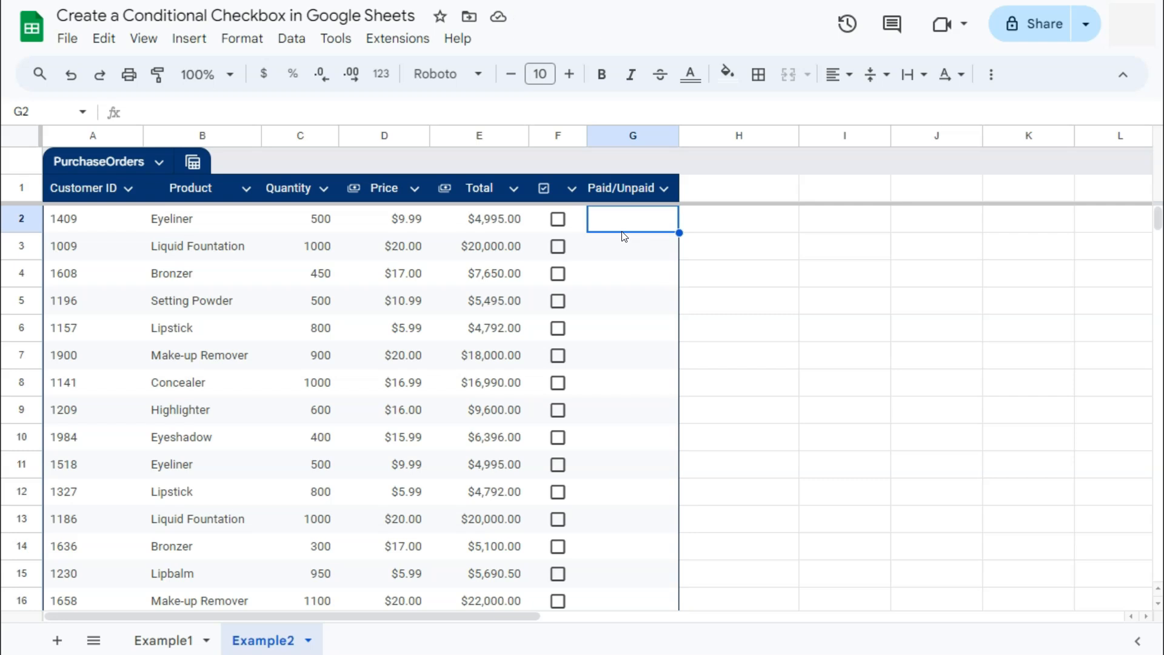
mouse_move(625, 238)
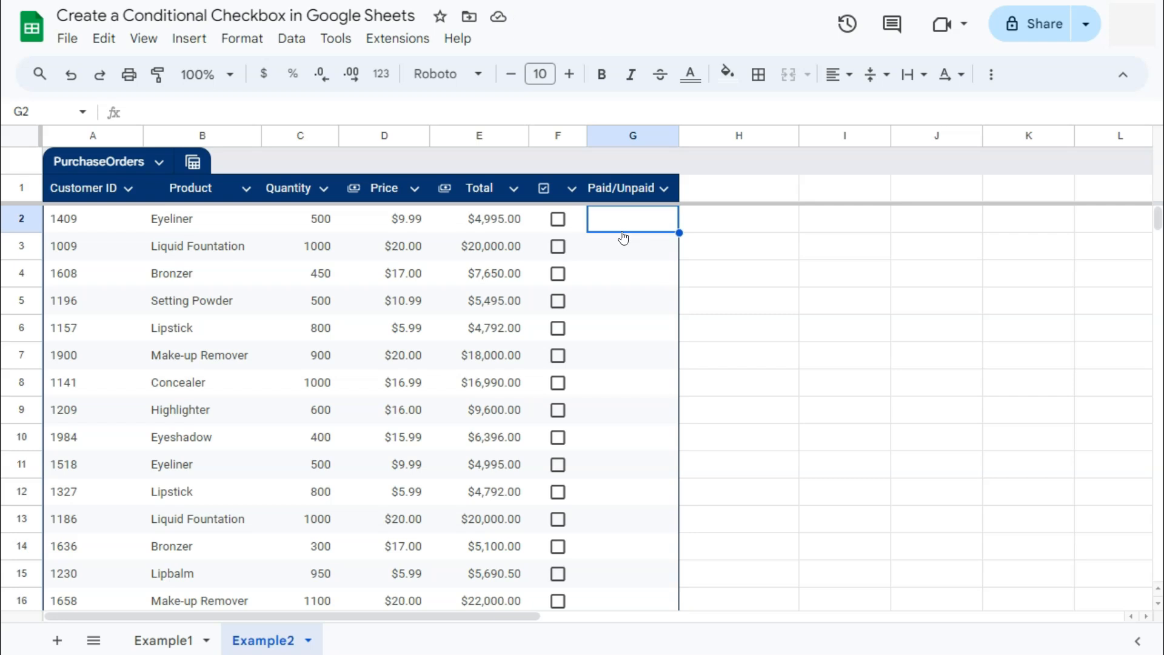
Step: Enter =IF(F2=TRUE,"PAID","UNPAID") in cell G2 for the first order
type("=if")
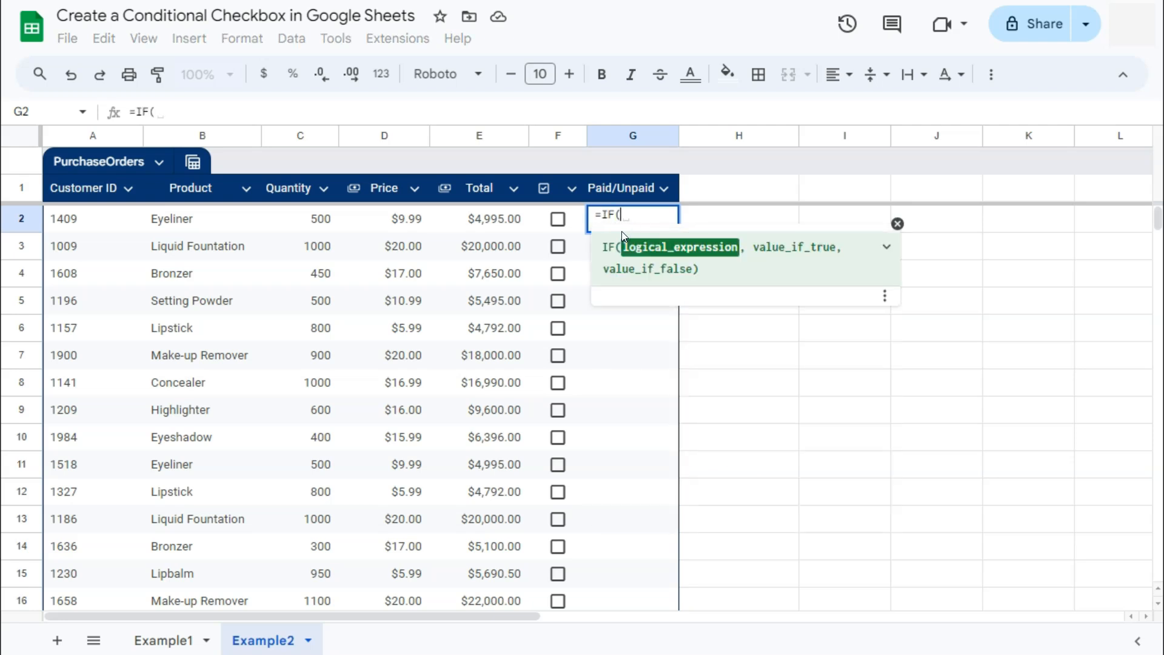
mouse_move(578, 228)
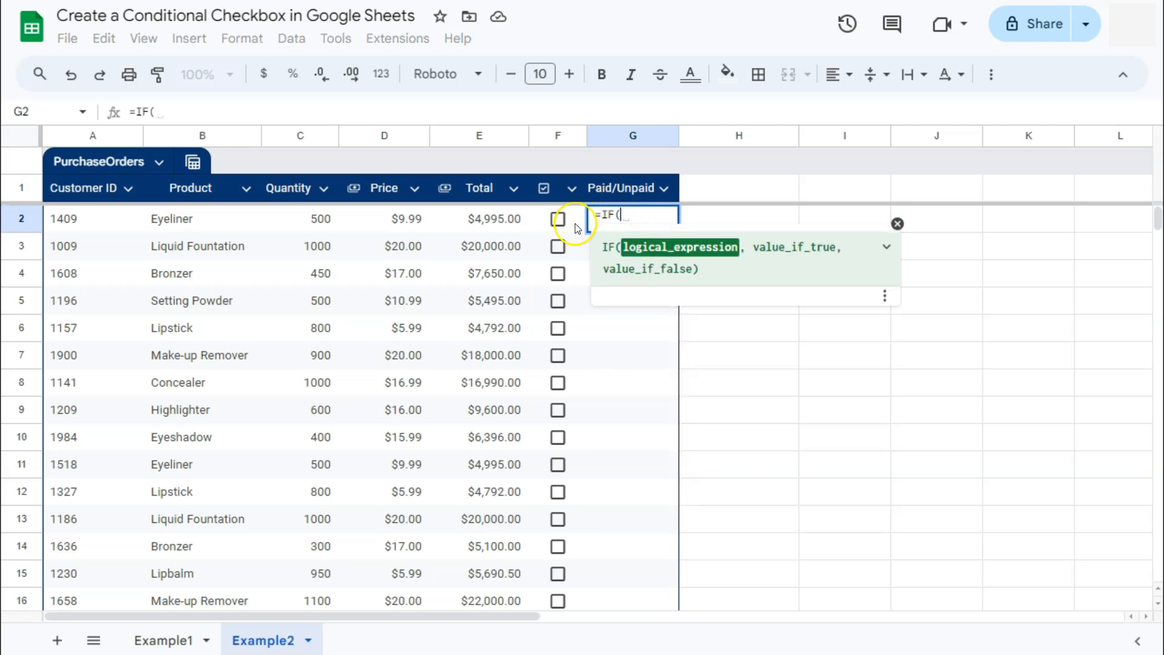
left_click(558, 218)
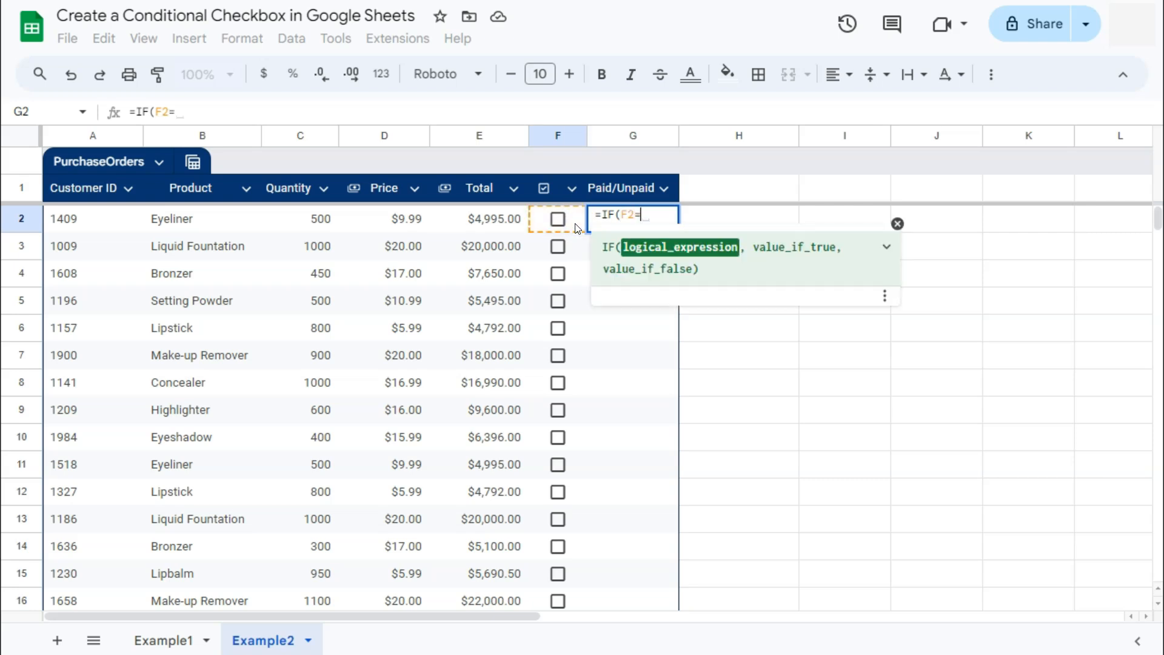
type("TRUE")
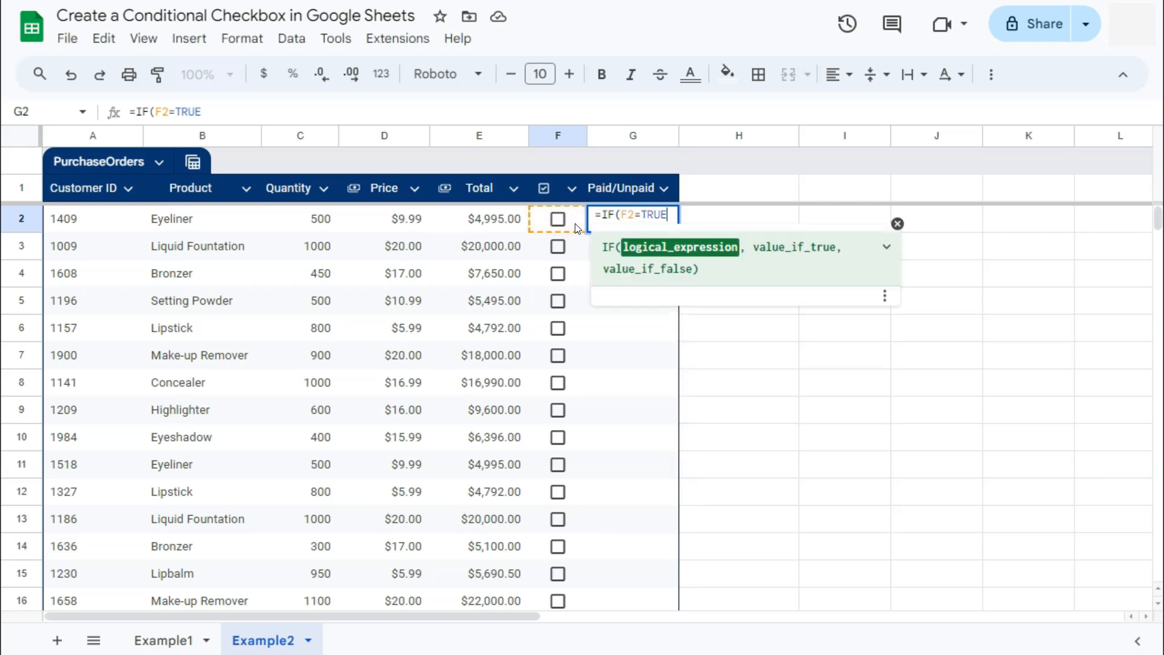
type(",")
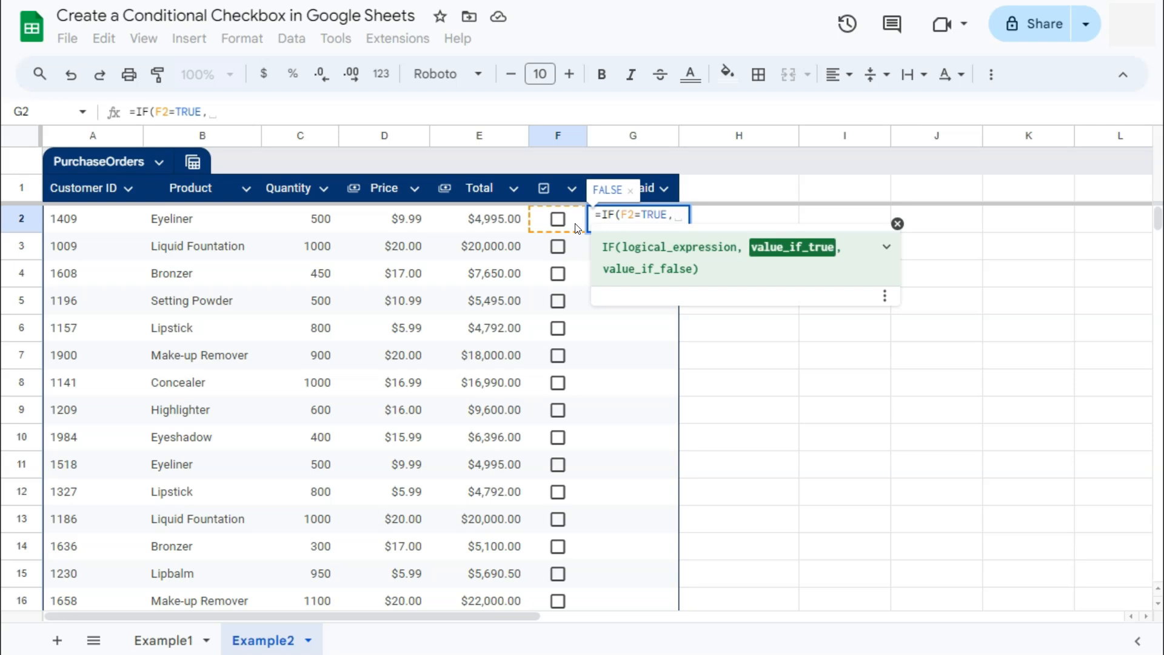
type("\"PAID")
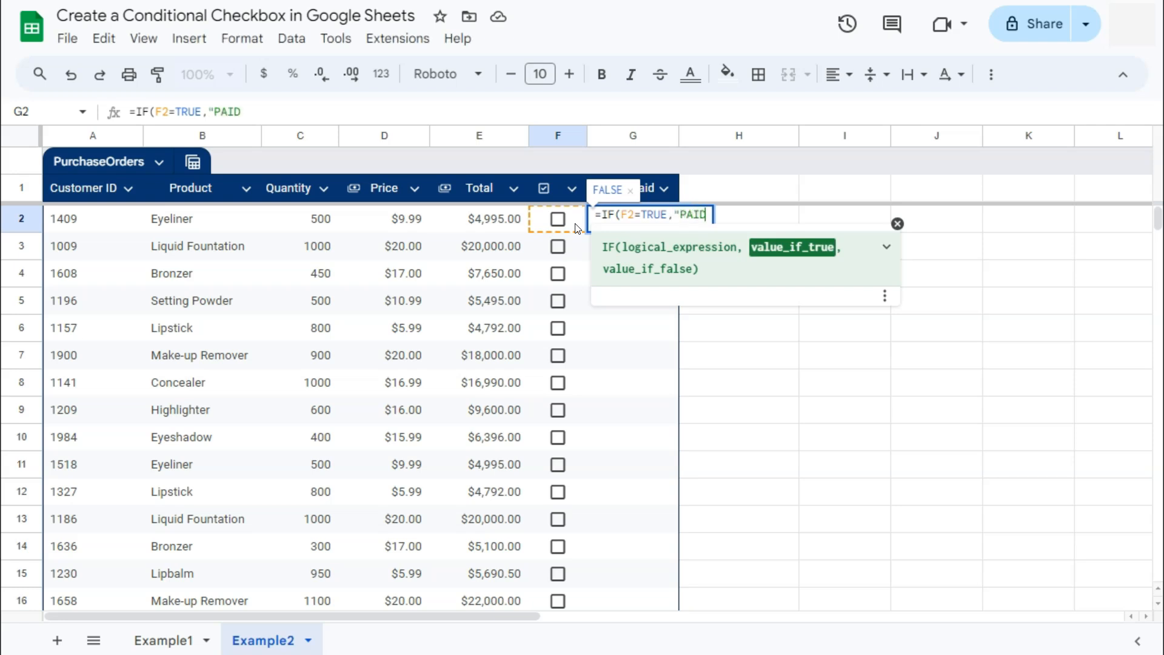
type(",")
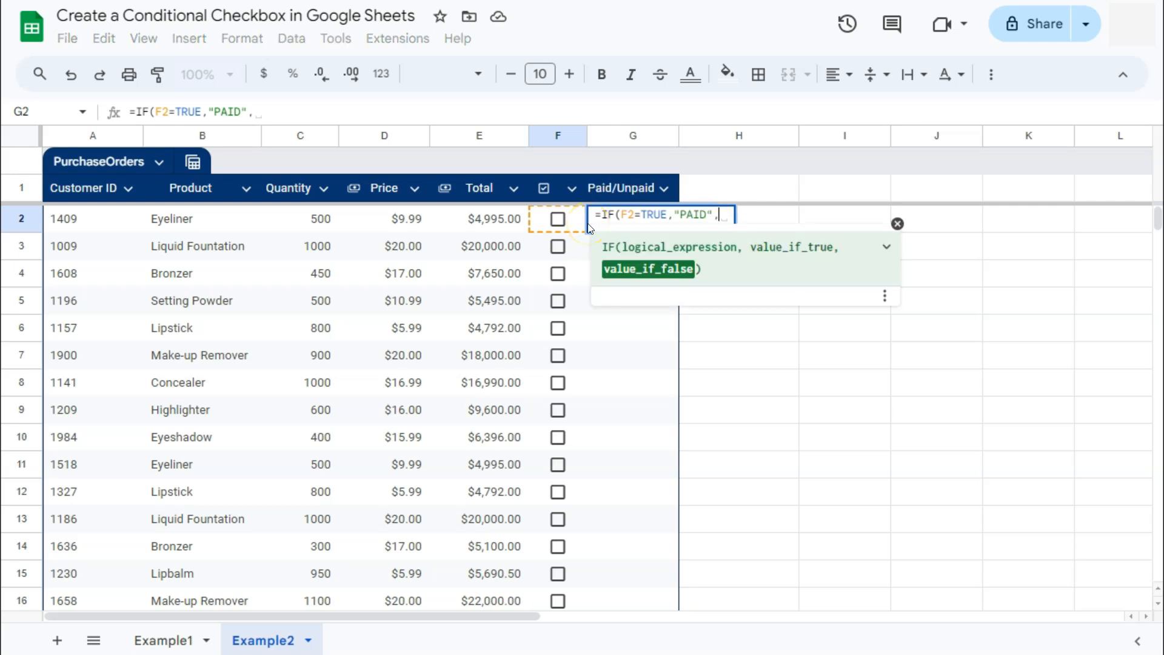
type("\"UNPAID\")")
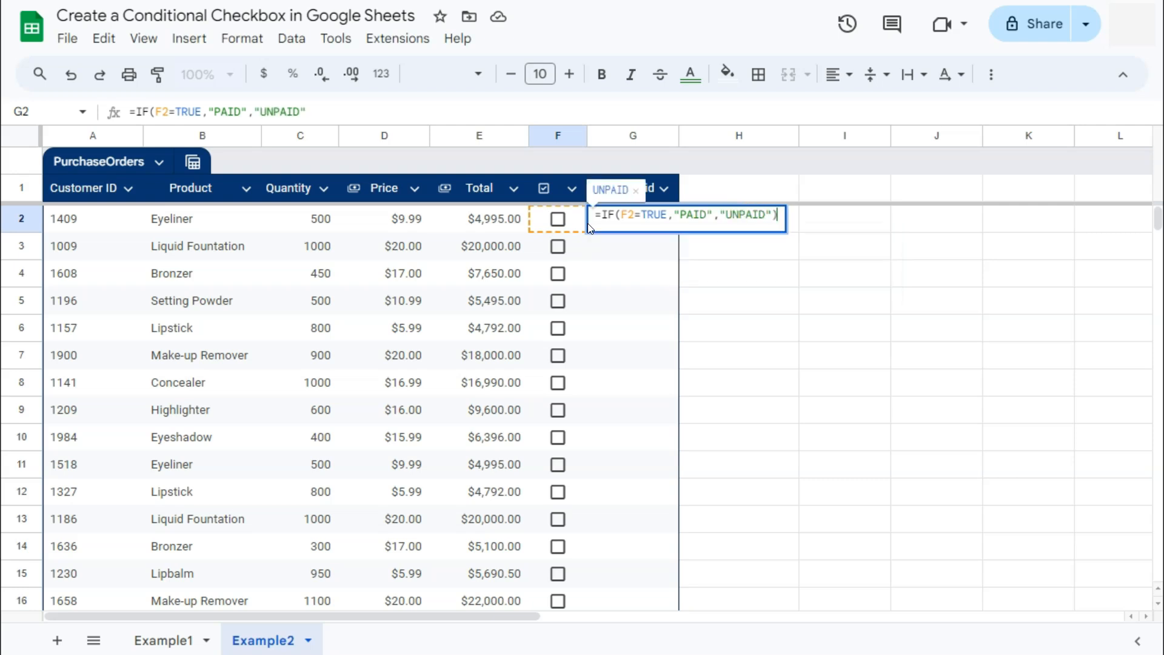
Step: Commit and autofill the PAID/UNPAID formula, then tick orders in rows 7 and 9
key("Enter")
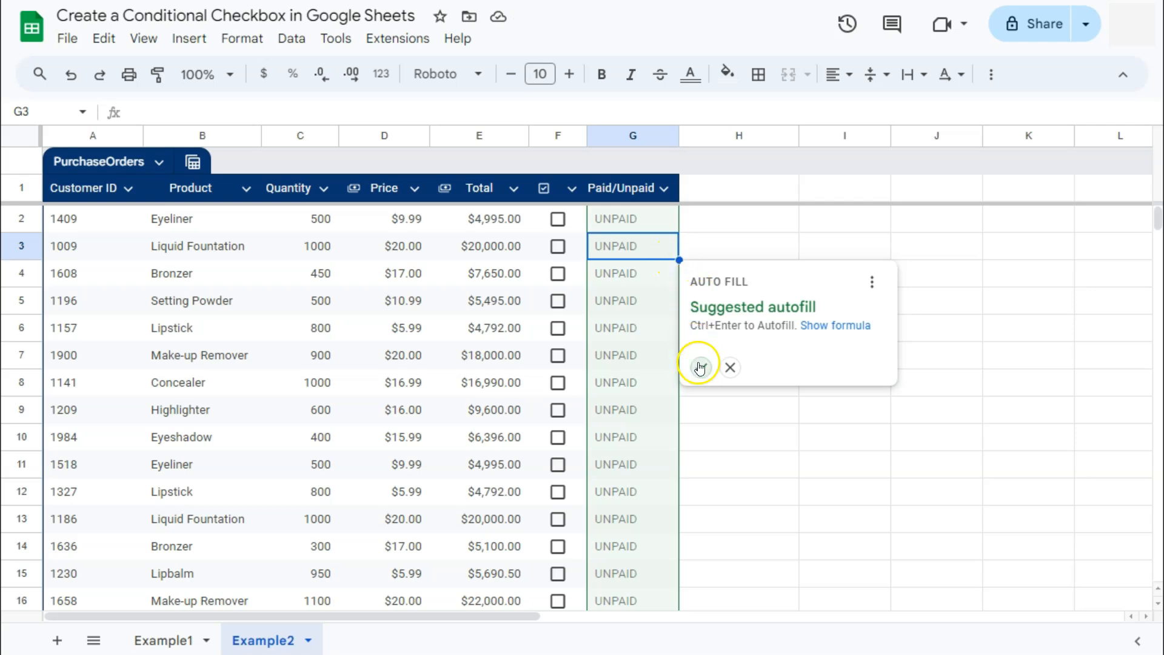
left_click(700, 367)
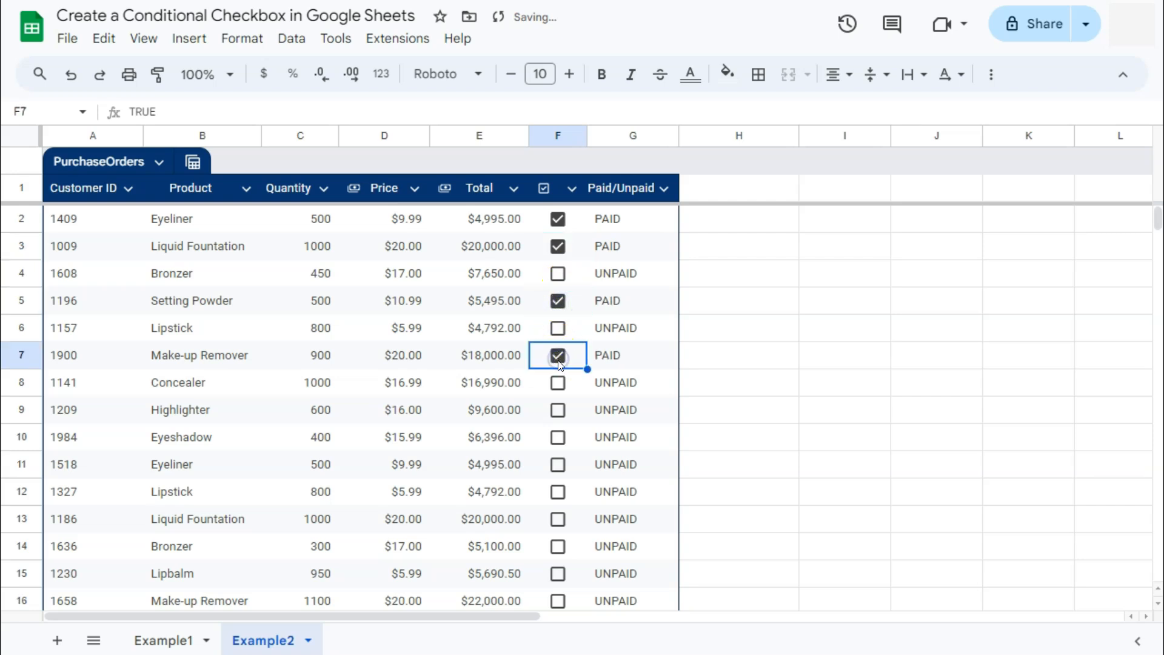
left_click(558, 409)
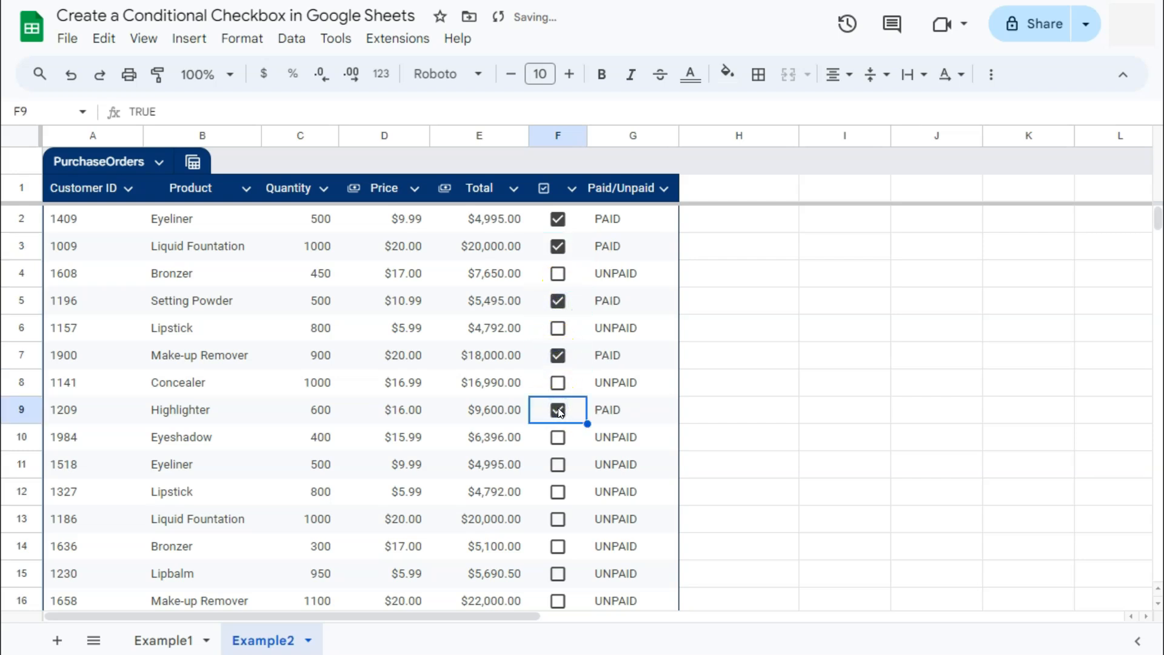
left_click(558, 409)
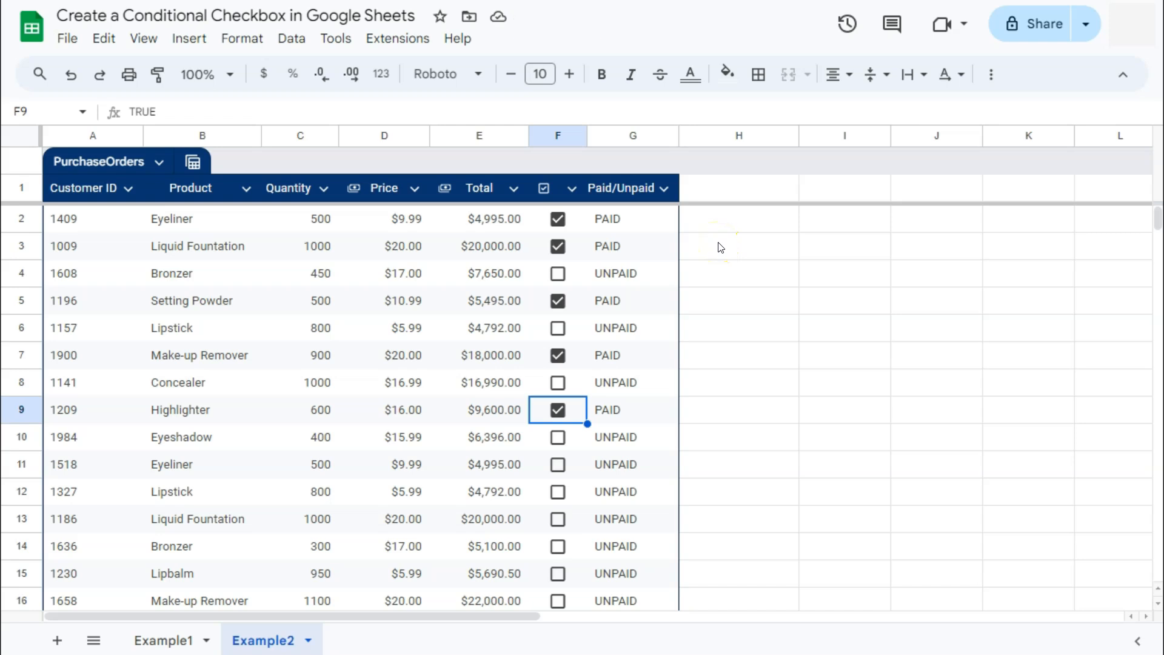
mouse_move(714, 268)
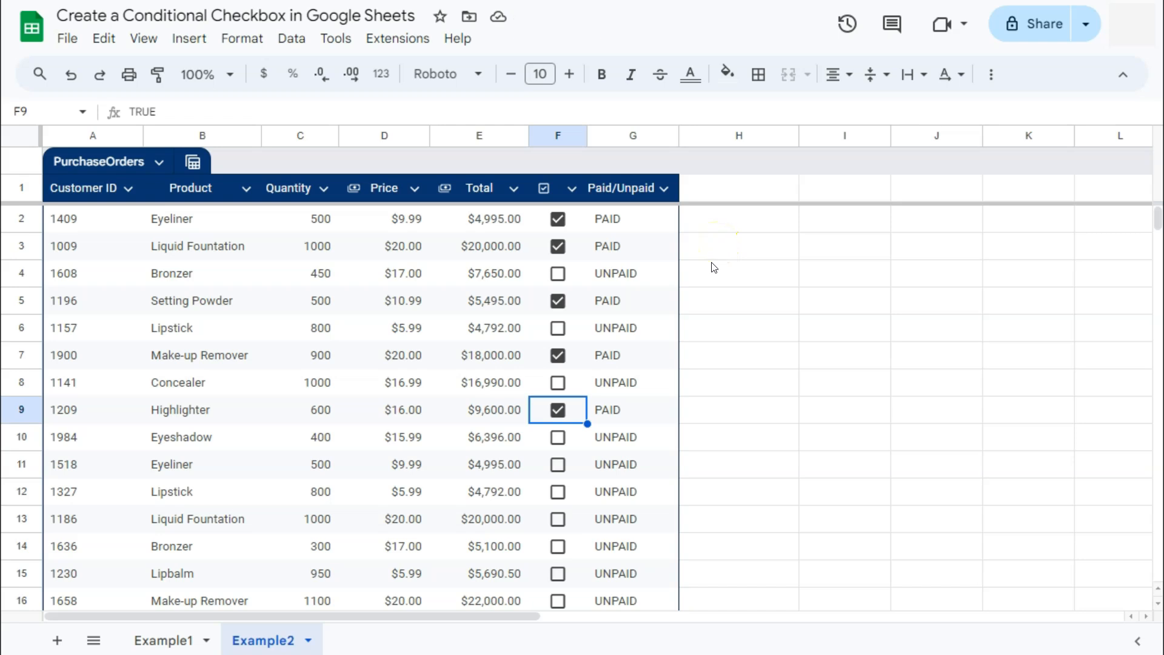